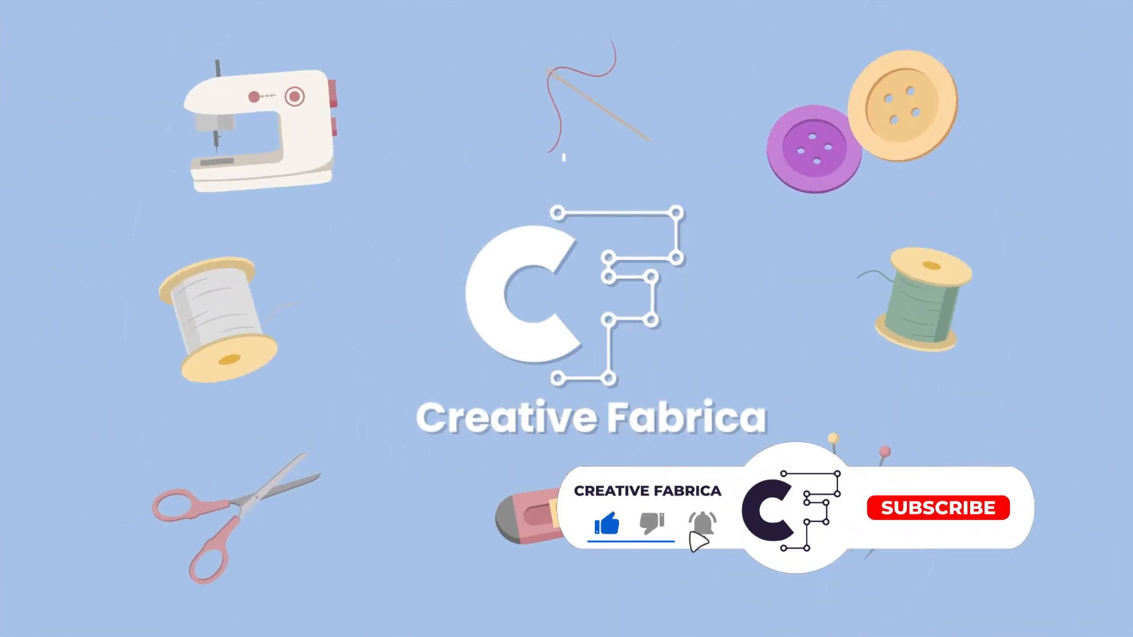
- Start a new blank Untitled-1 design document showing an empty cutting mat
click(939, 507)
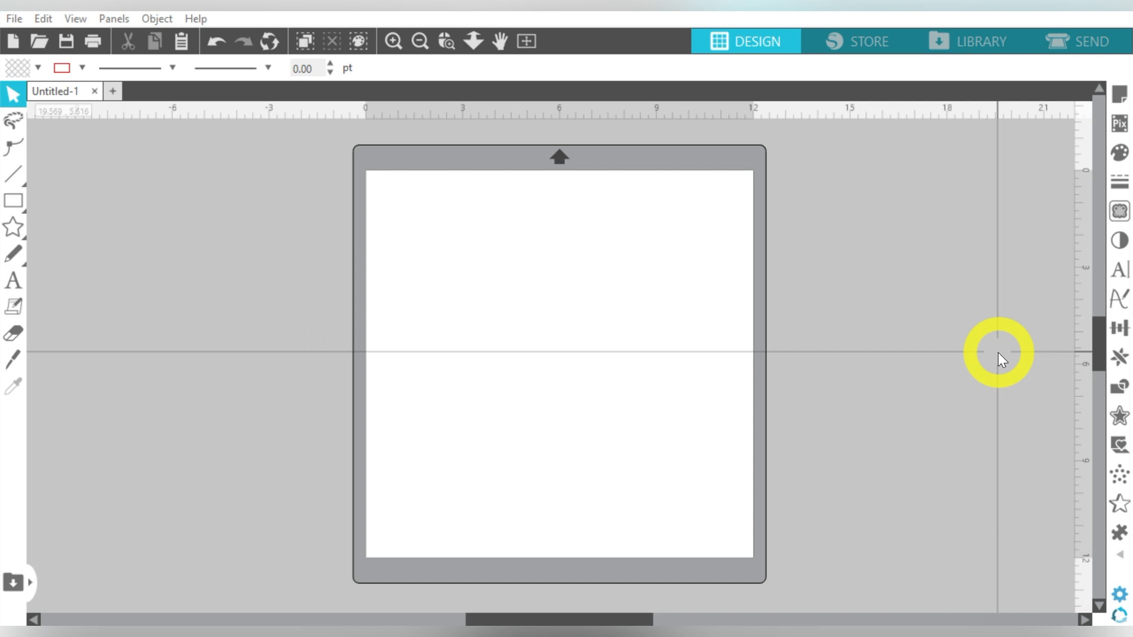
mouse_move(999, 354)
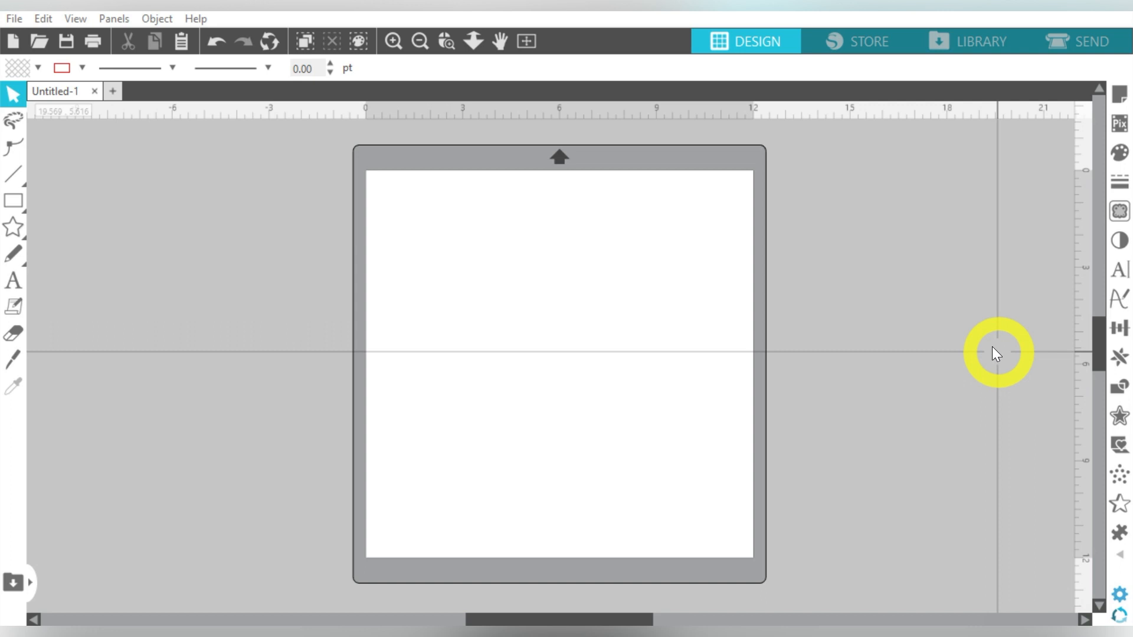
- Zoom out twice so the cutting mat sits small within a wide workspace
click(419, 41)
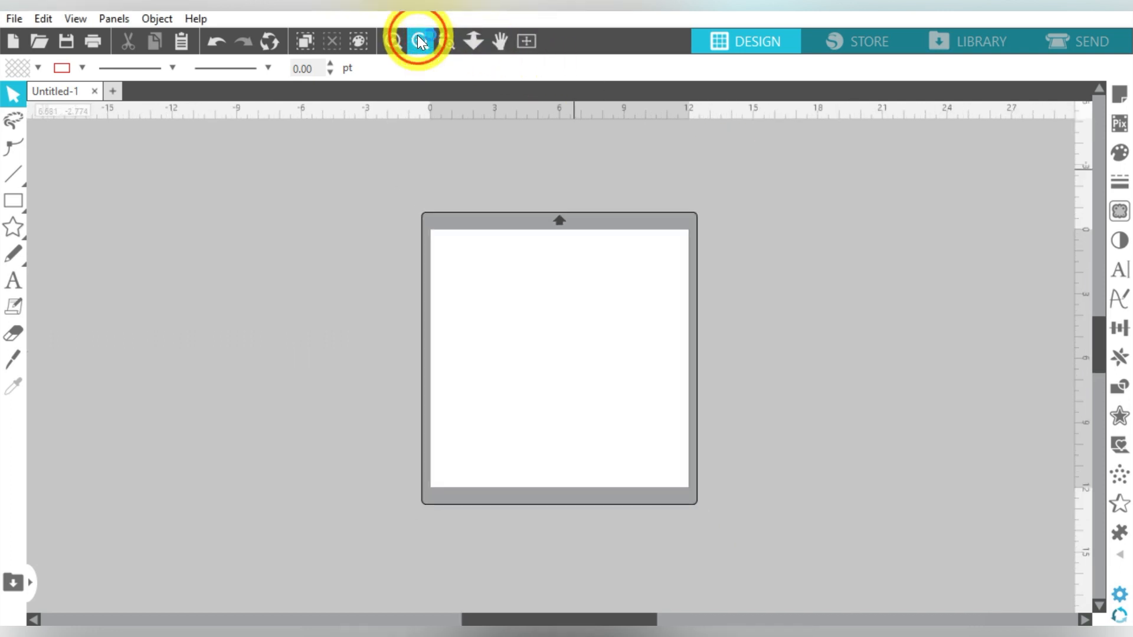
click(419, 41)
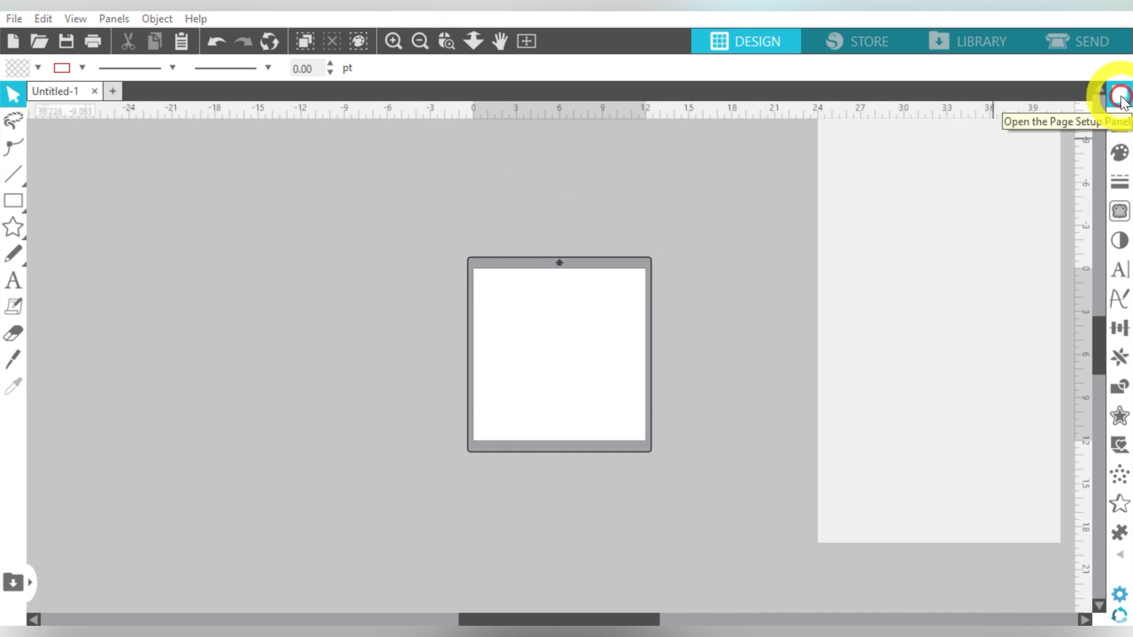
- Set Page Setup to machine None, Letter media, portrait 8.5 by 11 inches
click(1119, 97)
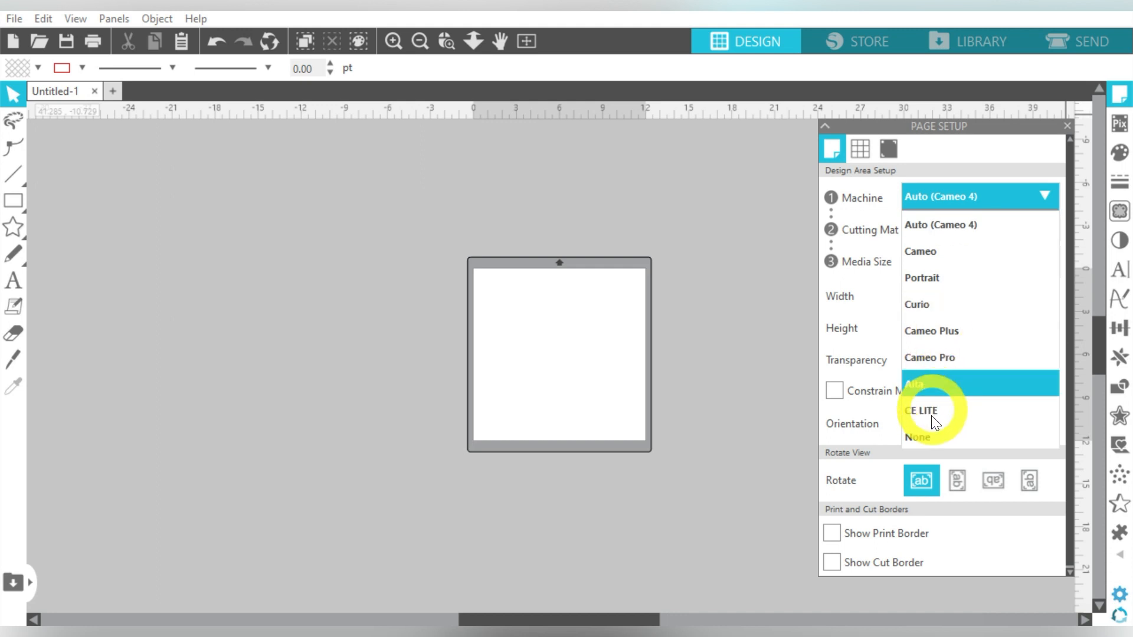
click(917, 437)
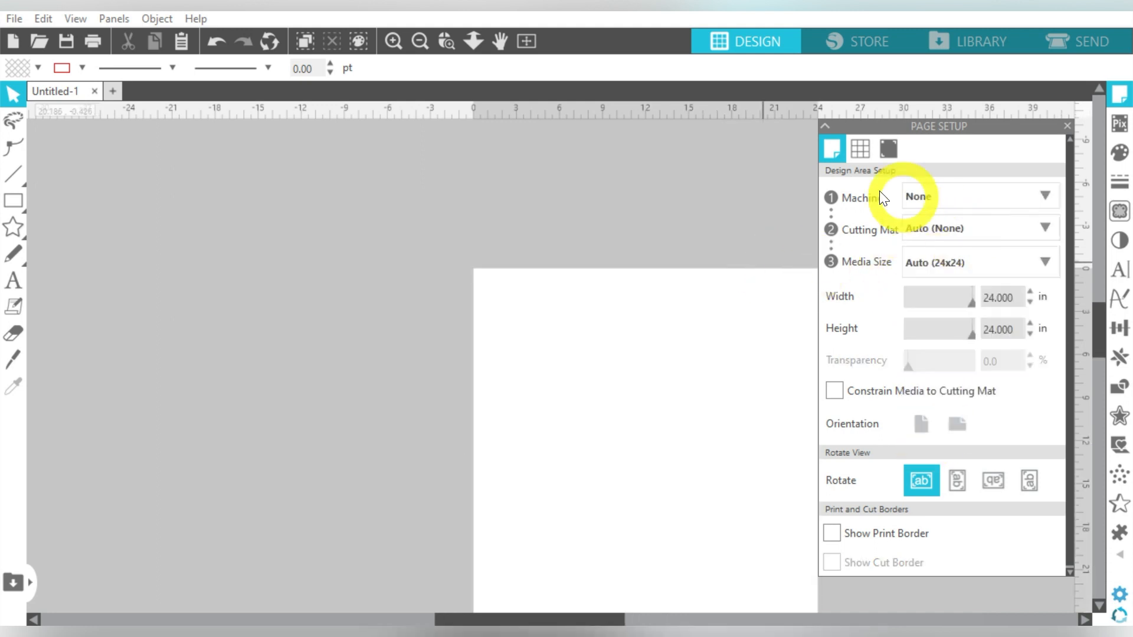
click(977, 262)
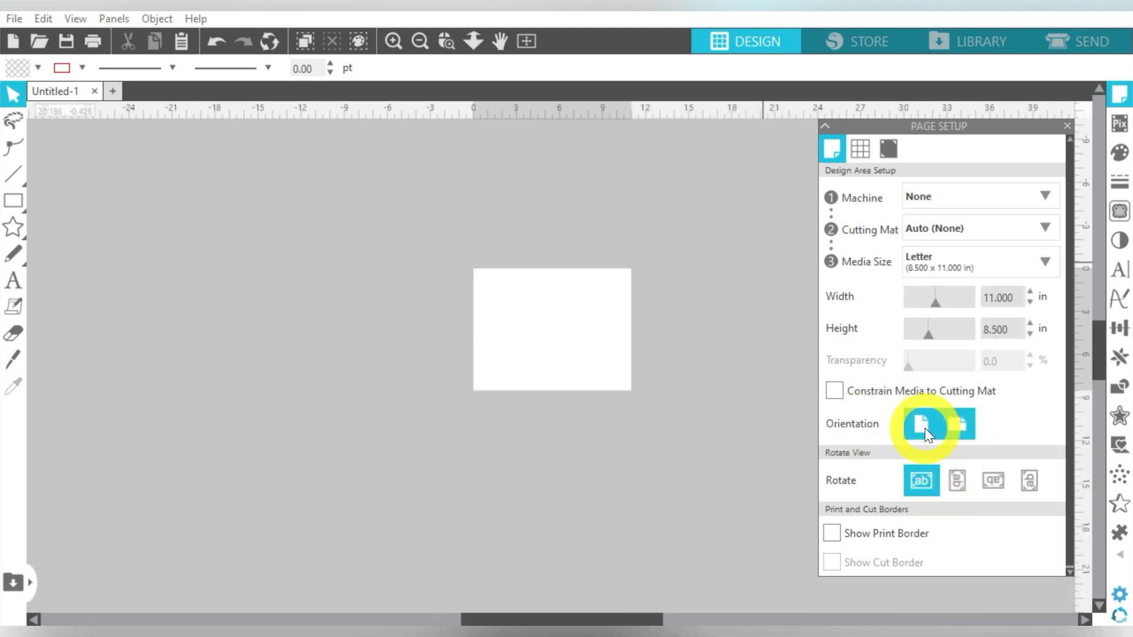
click(924, 425)
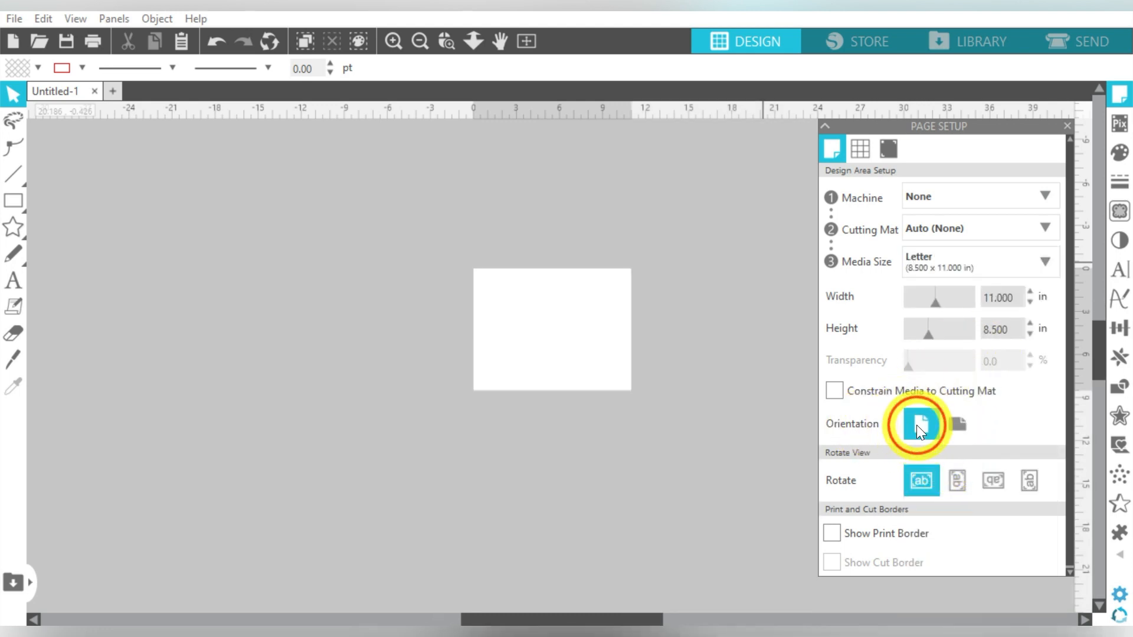
click(921, 423)
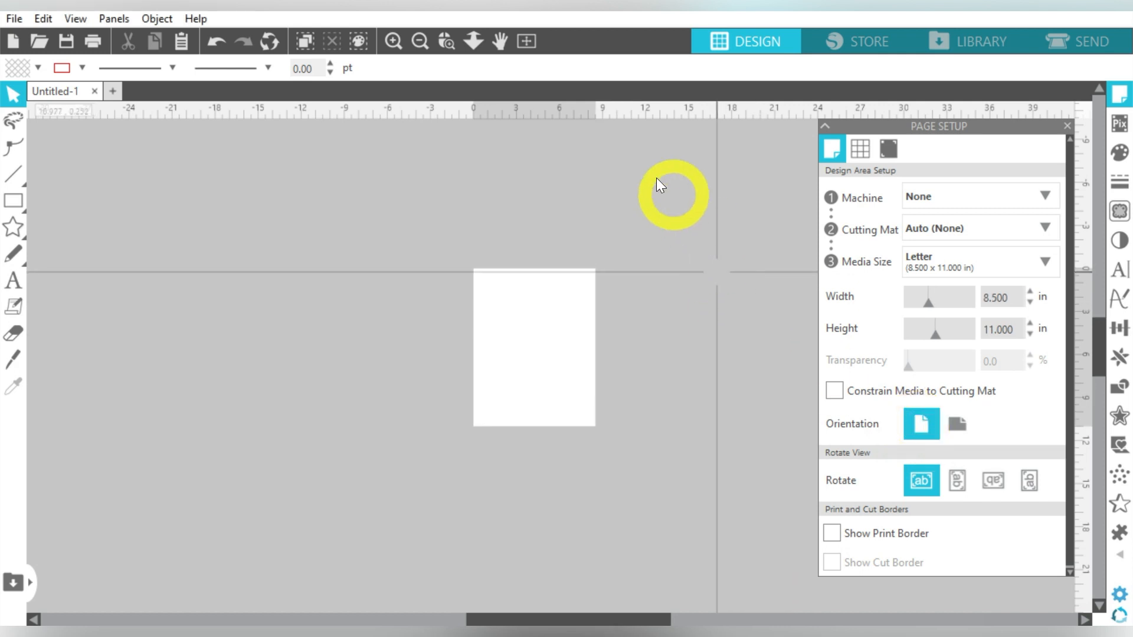
click(13, 19)
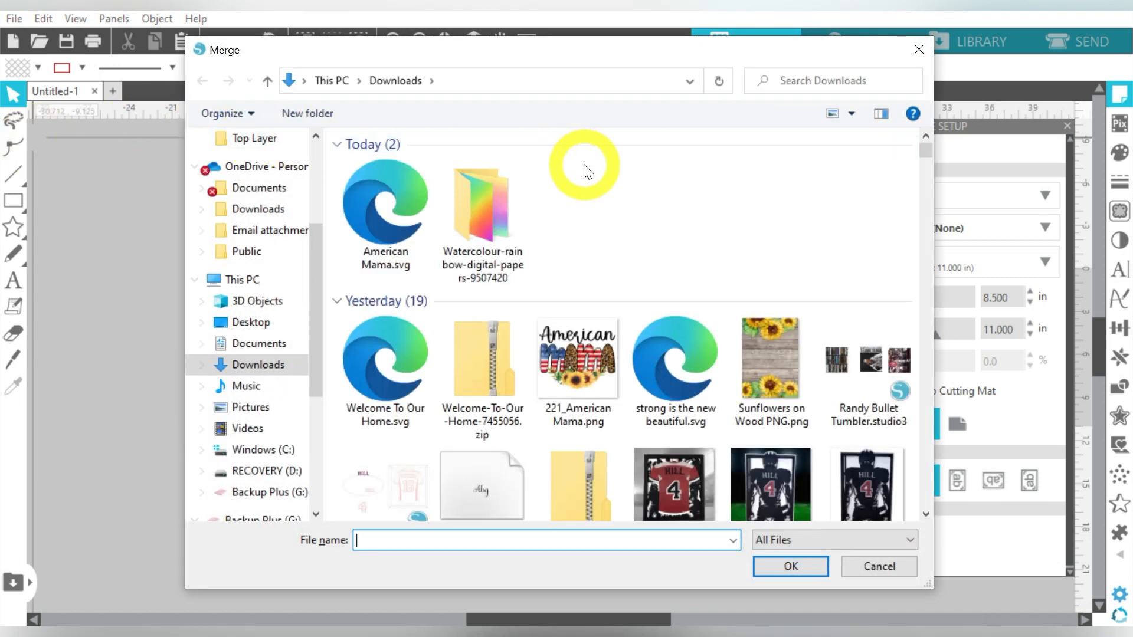
- Merge the sunflowers-on-wood PNG from Downloads into the design
click(770, 357)
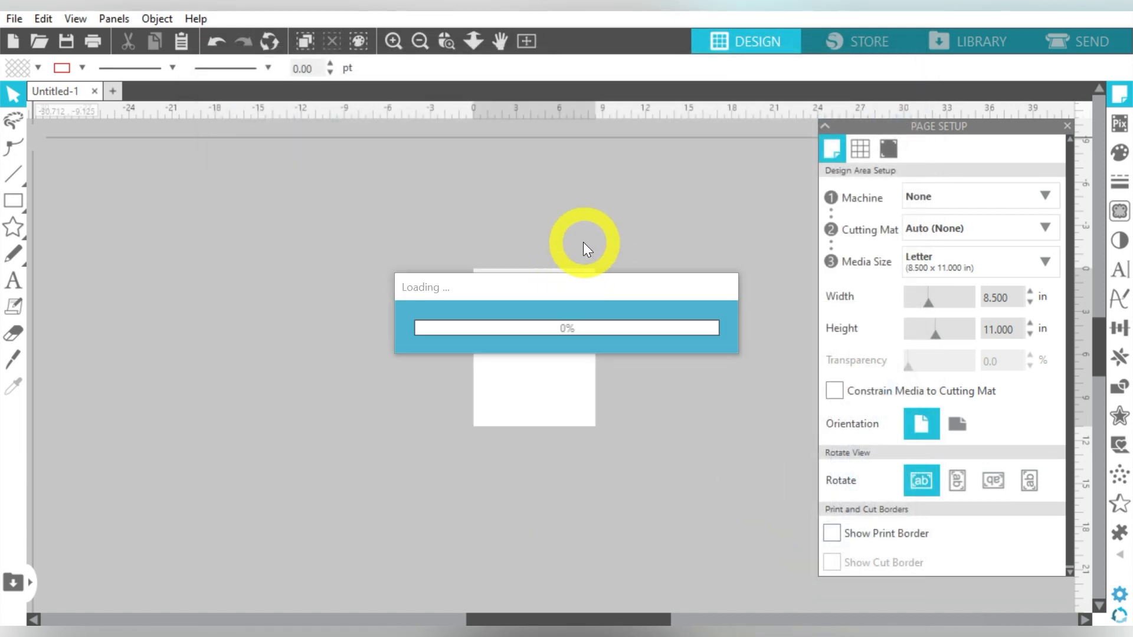
mouse_move(630, 239)
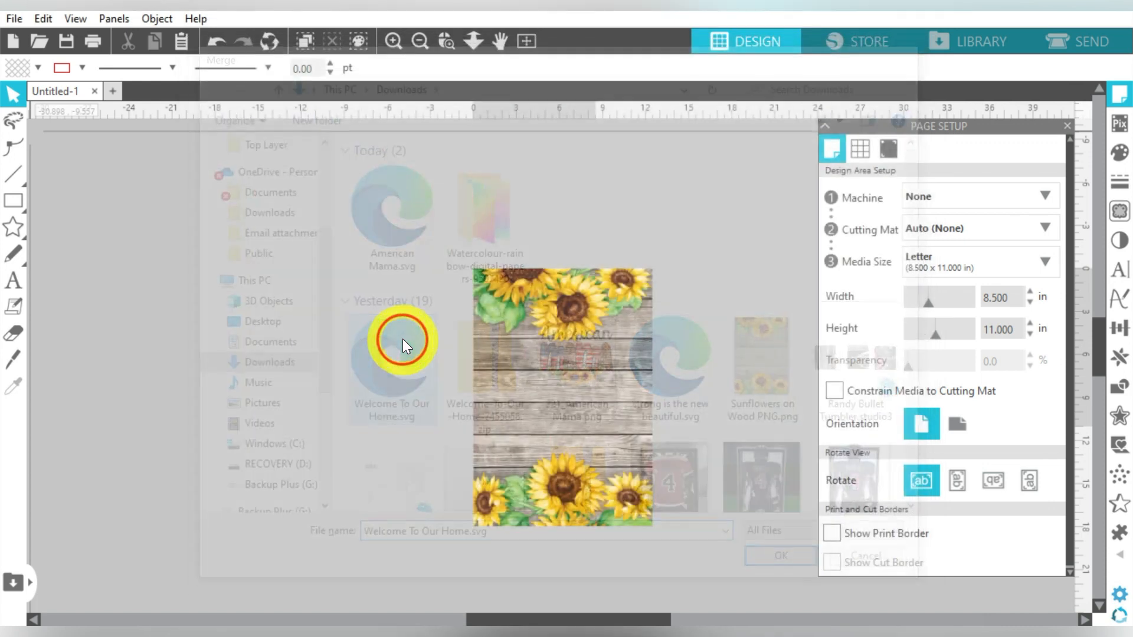
- Merge Welcome To Our Home.svg and place the lettering over the sunflower wood background
click(779, 555)
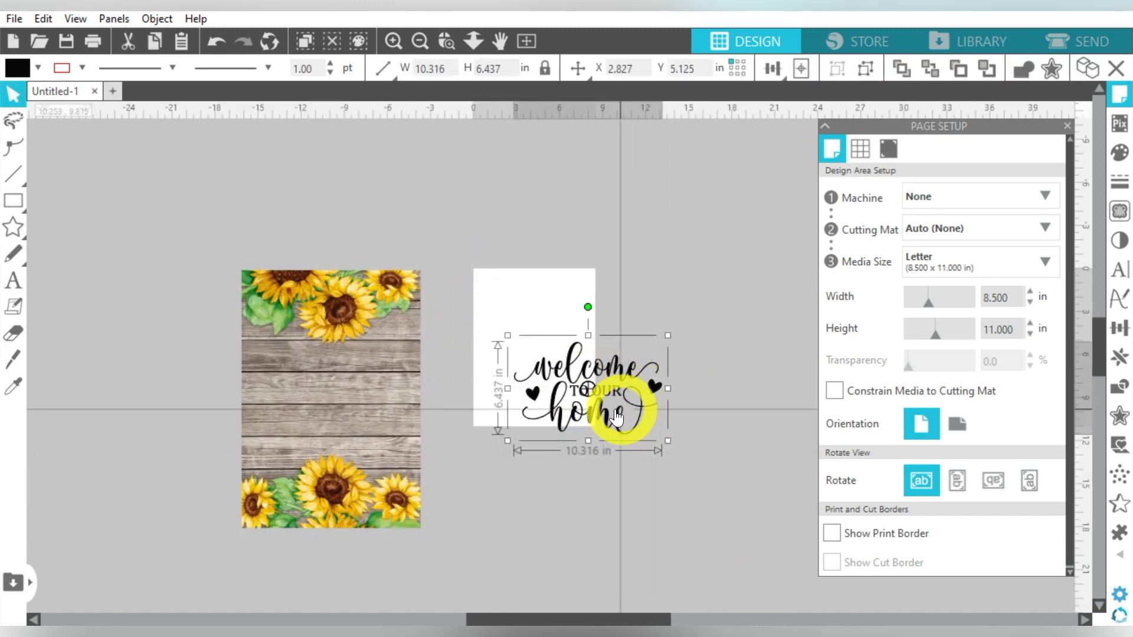
click(800, 68)
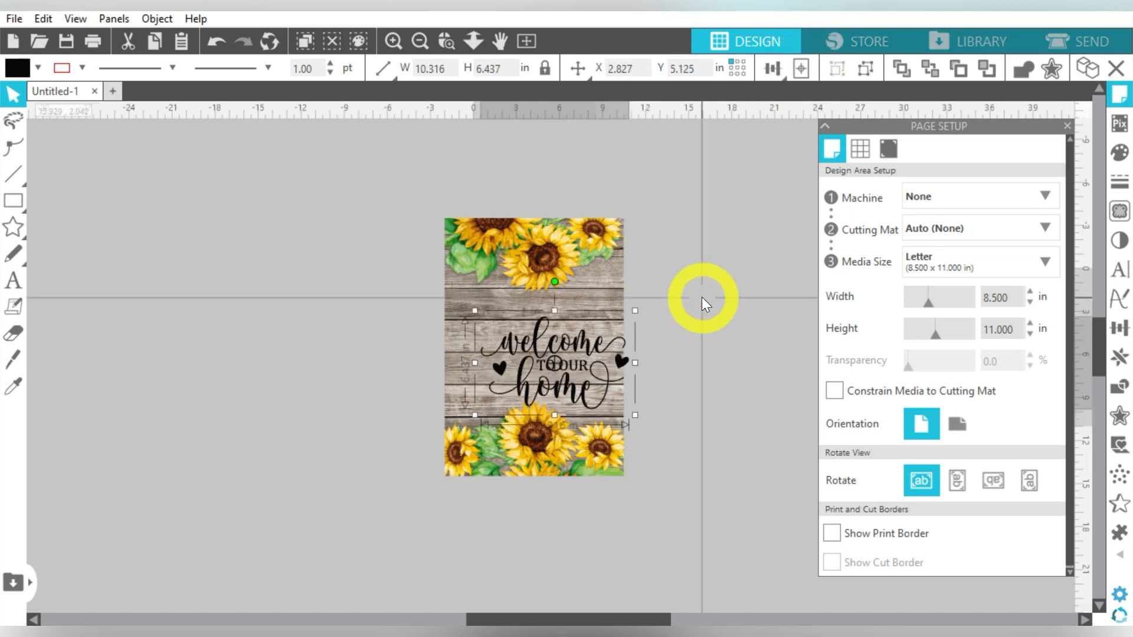
- Add a rounded 0.05-inch offset outline to the lettering, then enlarge it slightly
click(394, 41)
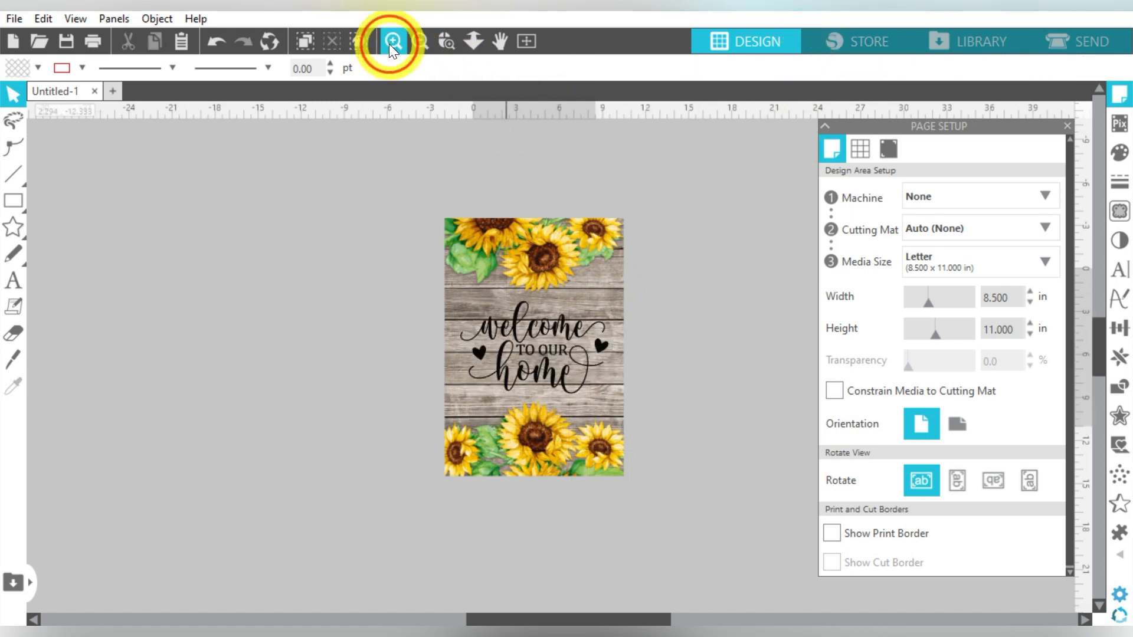
click(393, 42)
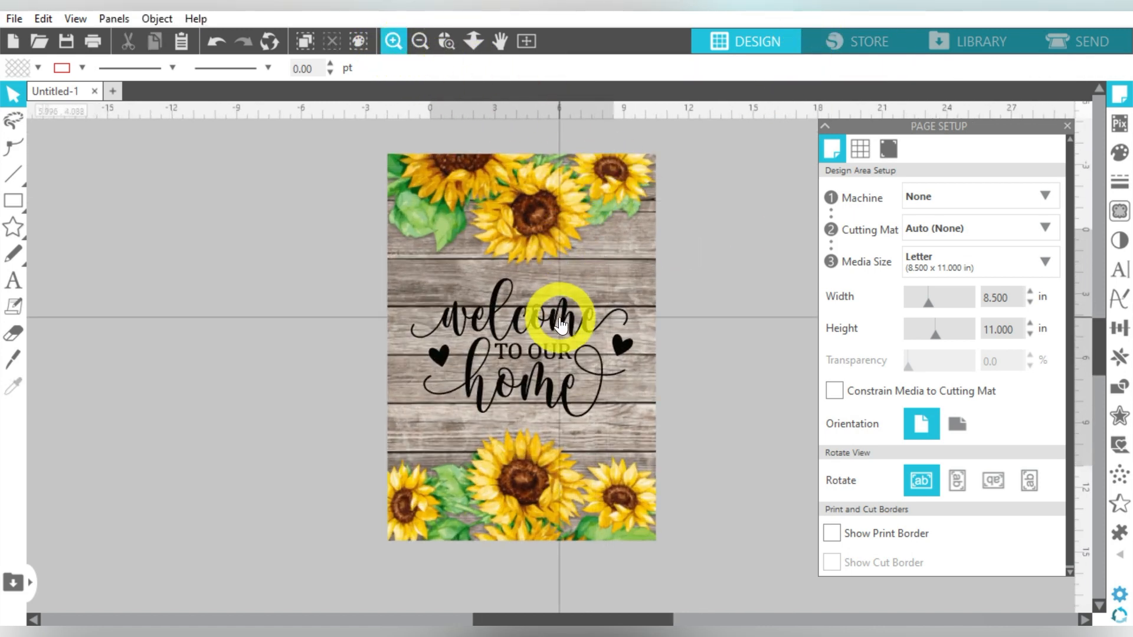
click(560, 326)
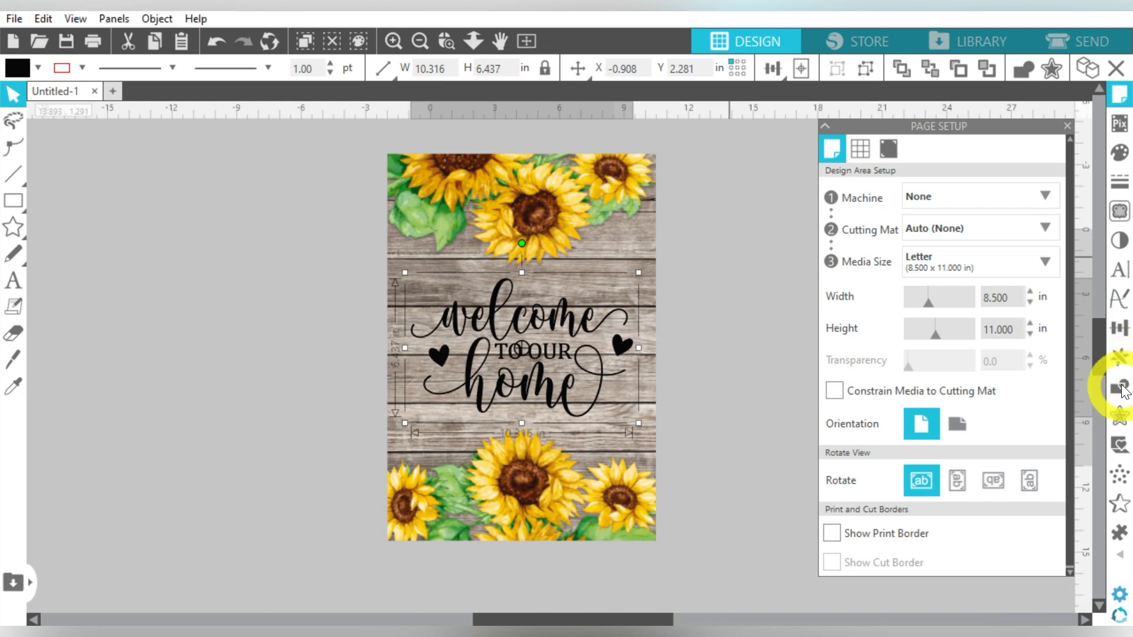
click(1119, 415)
text(.05)
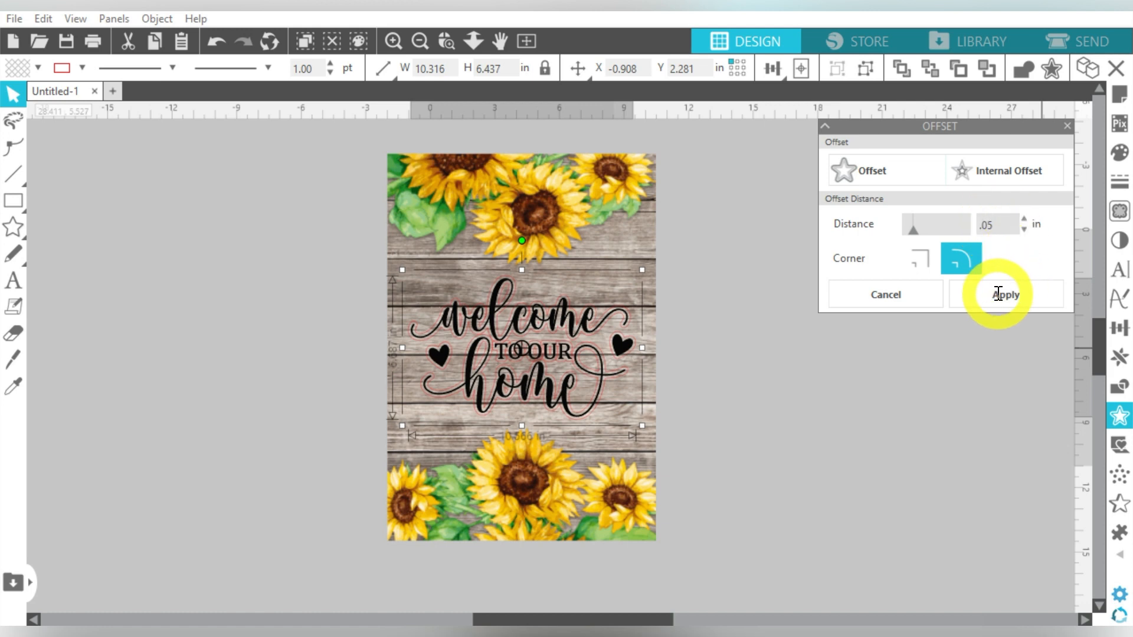
click(1003, 294)
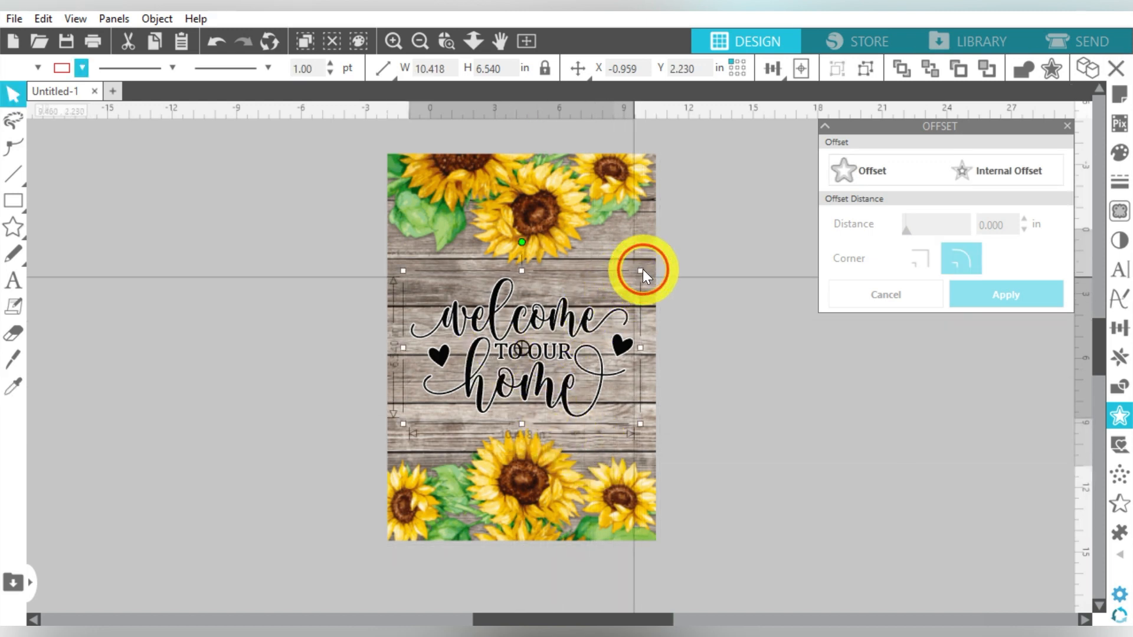
drag(647, 276, 654, 270)
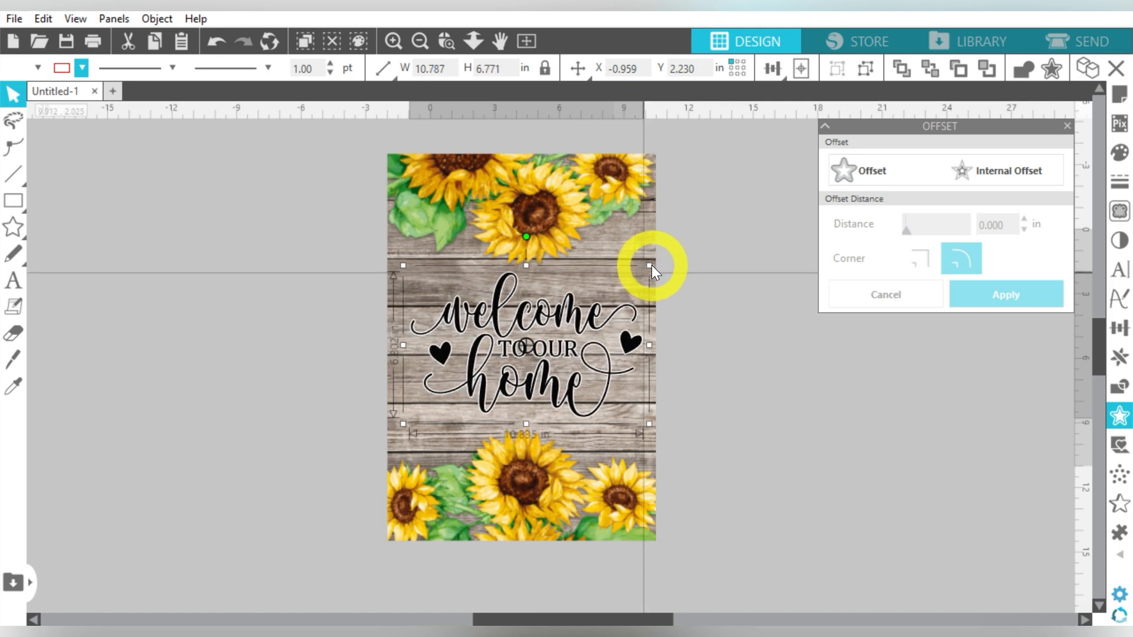
drag(654, 271, 397, 260)
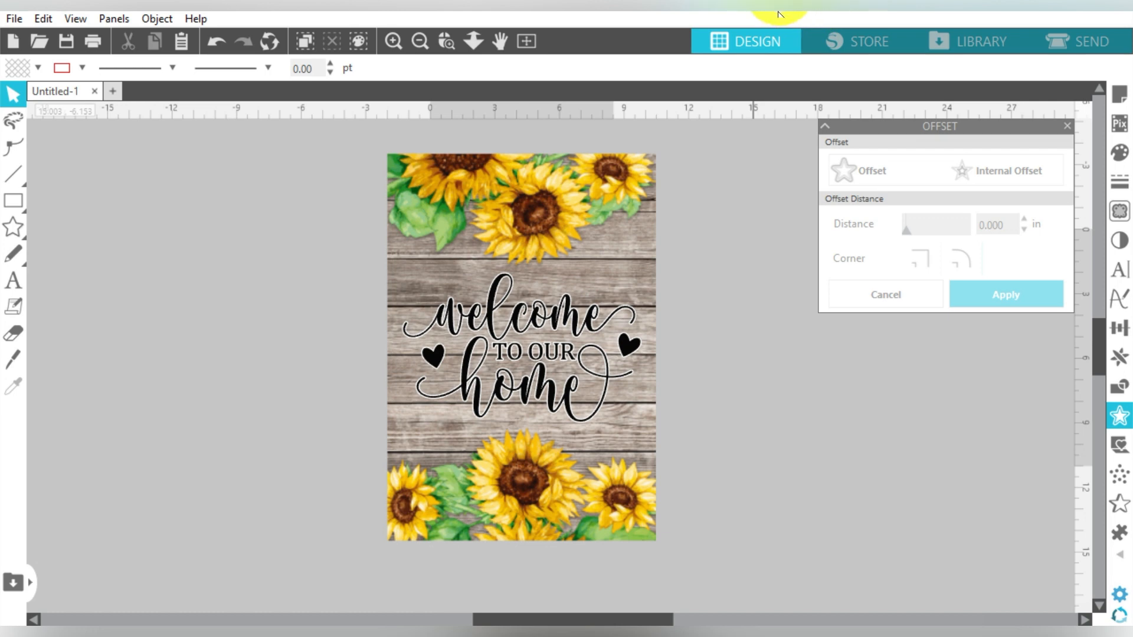
mouse_move(777, 14)
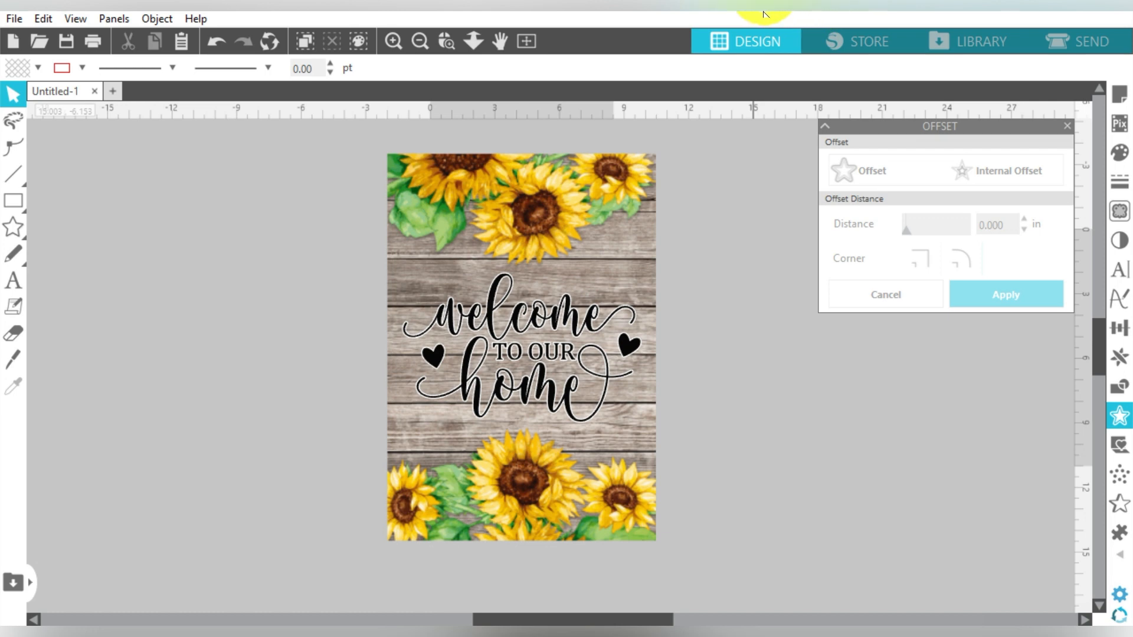
mouse_move(756, 15)
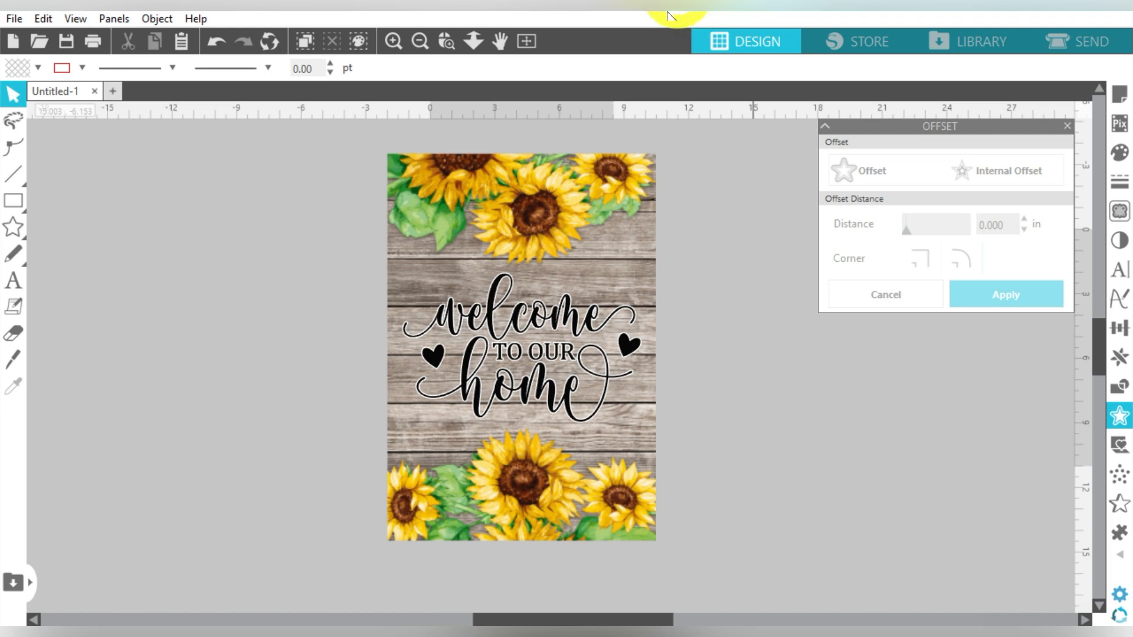
mouse_move(763, 153)
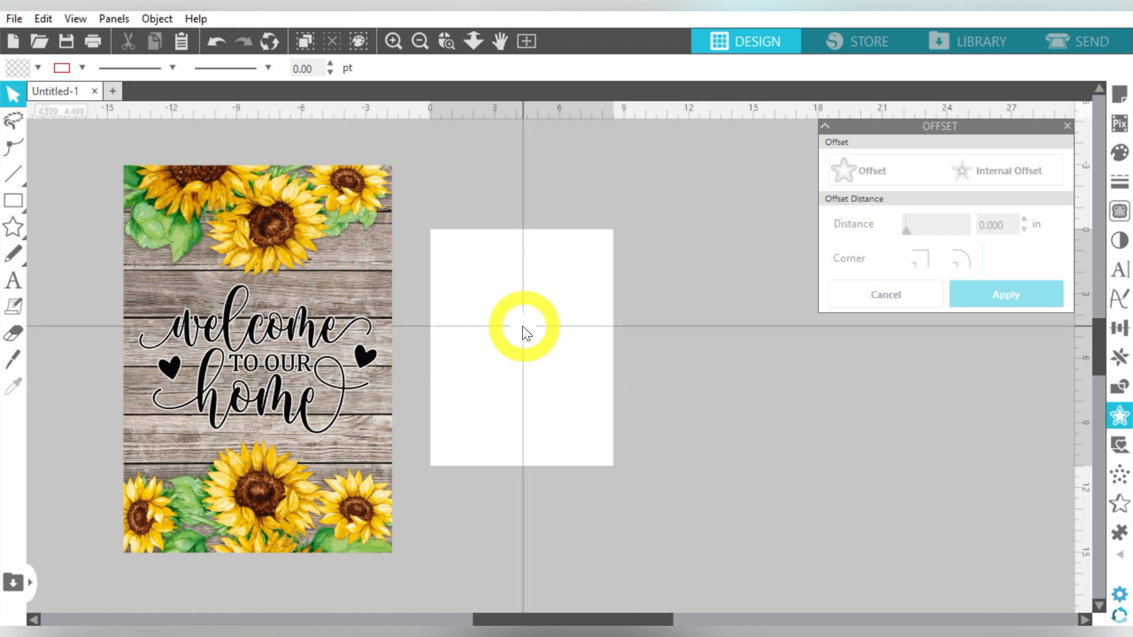
mouse_move(517, 303)
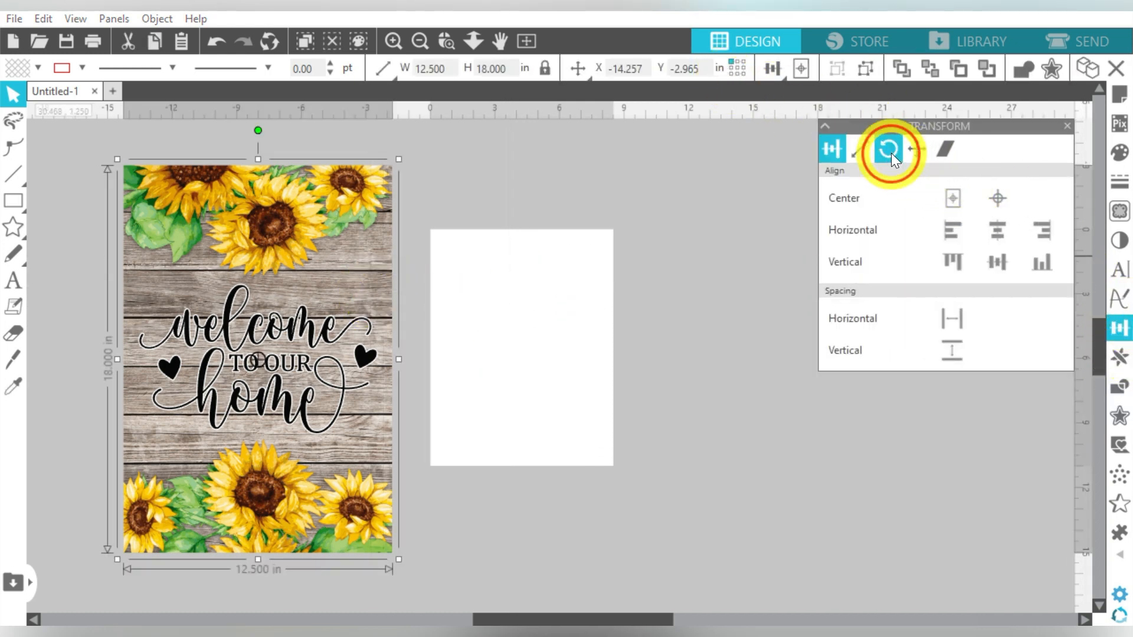
- Rotate the sunflower design to 270° and drag it toward the page
click(887, 149)
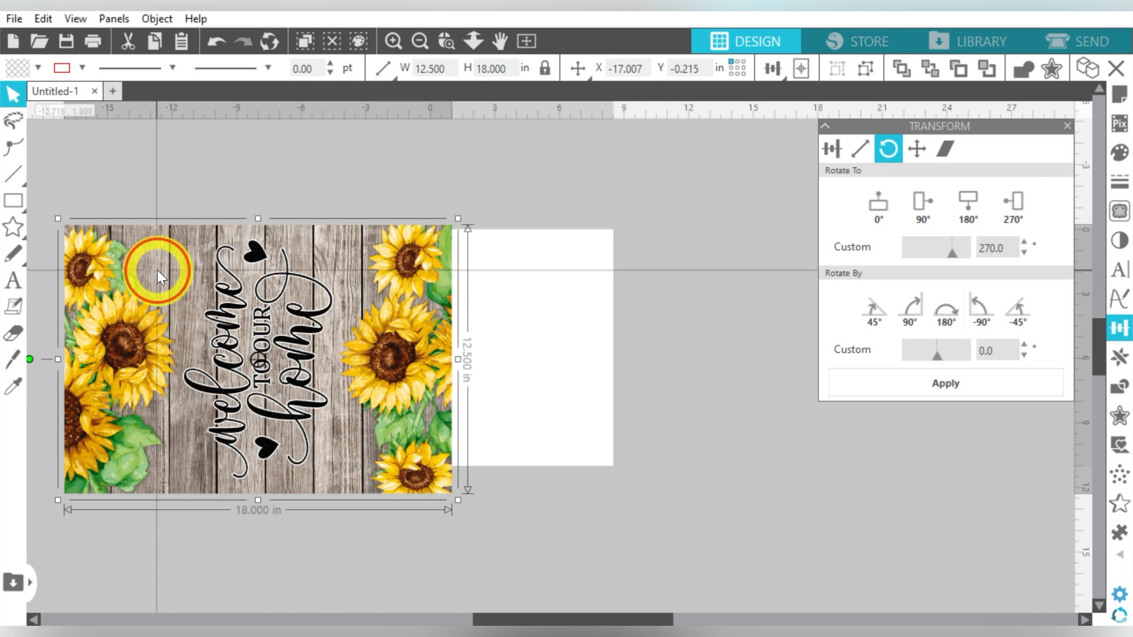
drag(158, 275, 537, 292)
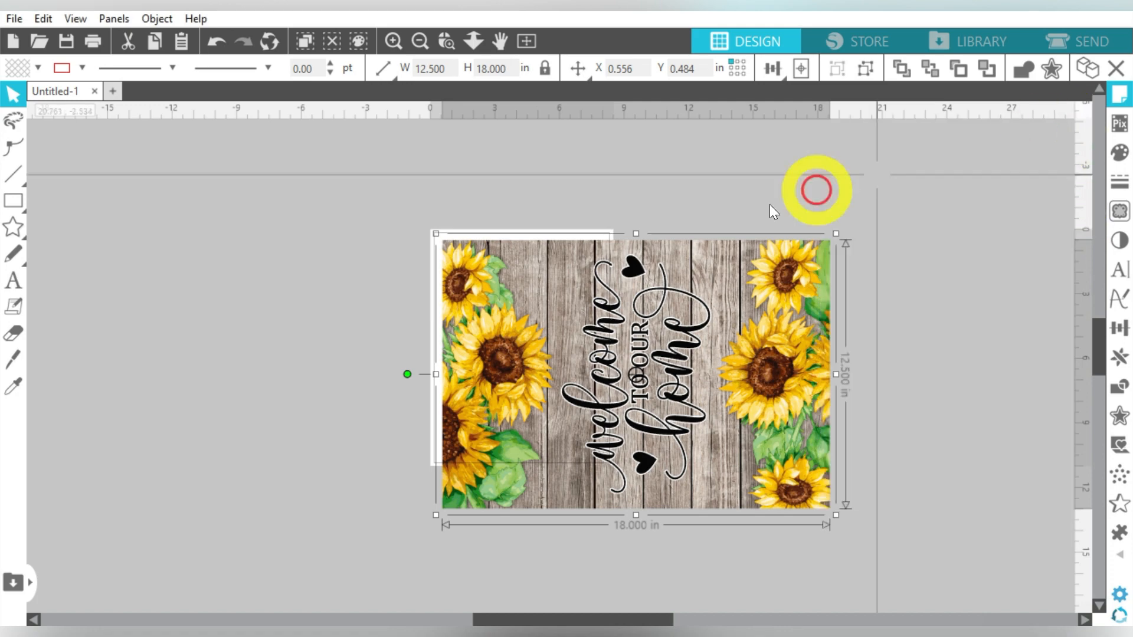
- Zoom in and drag the landscape design down so its top-left covers the page bottom
click(393, 41)
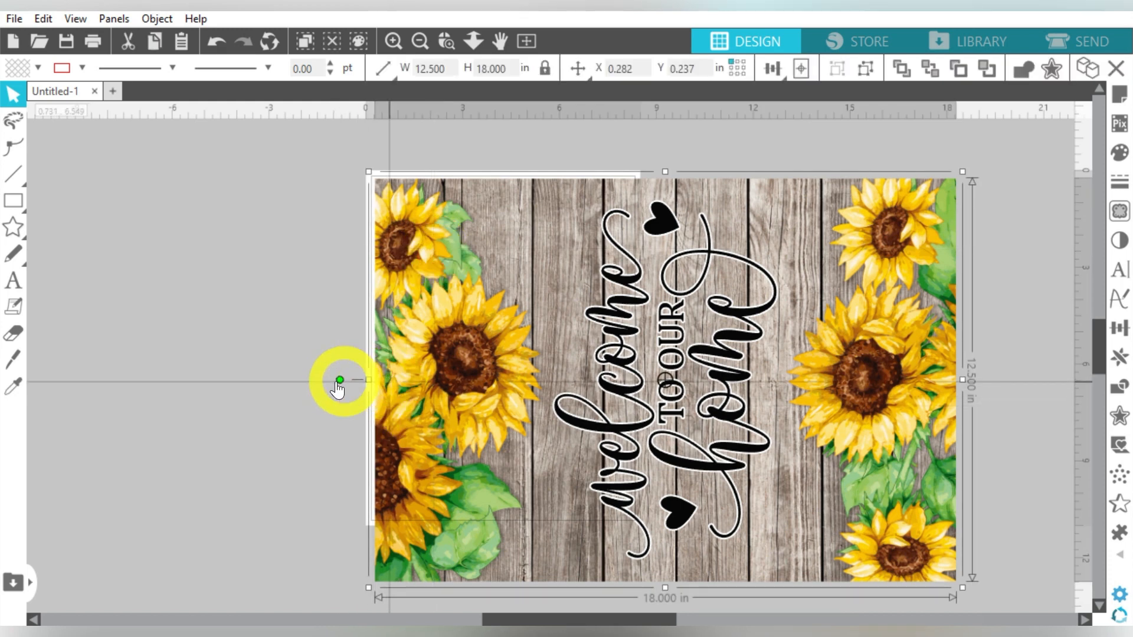
mouse_move(1098, 345)
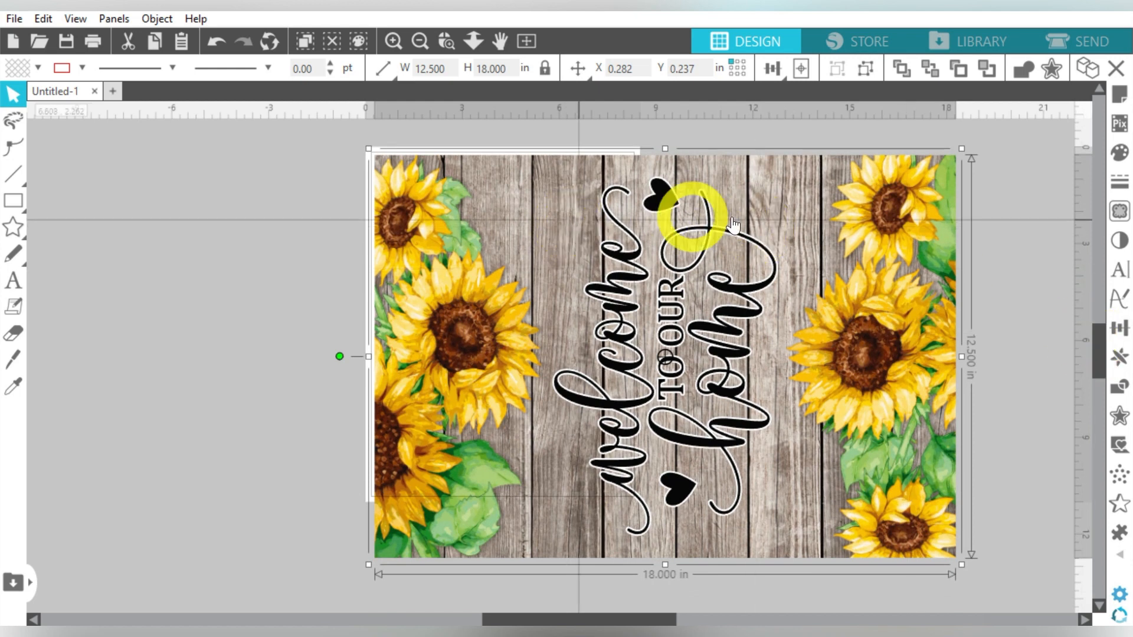
mouse_move(875, 242)
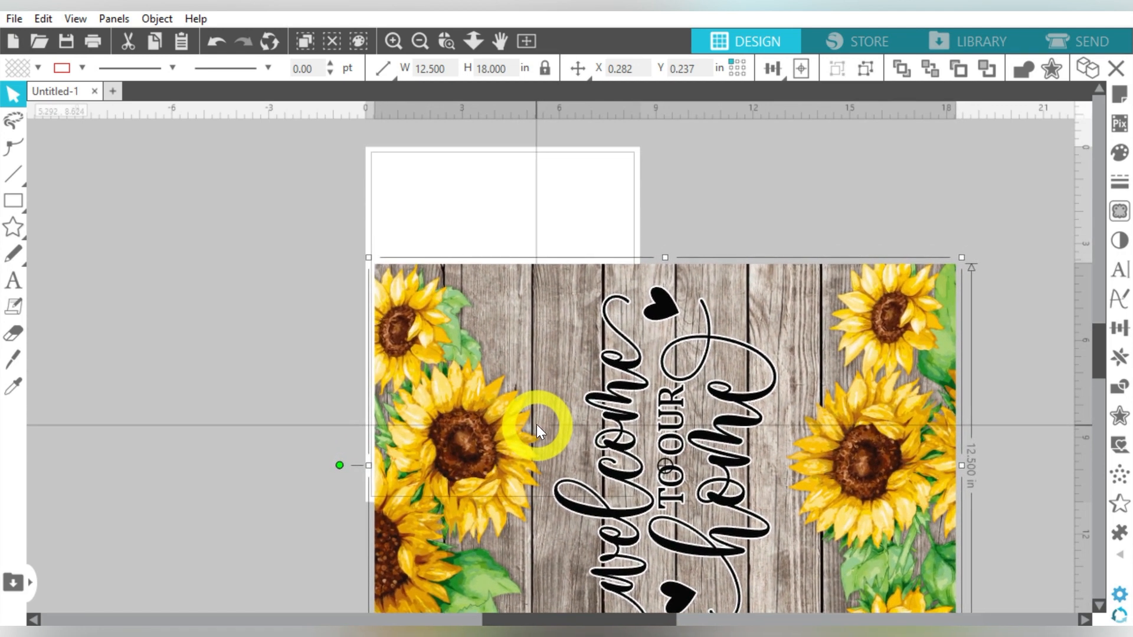
drag(538, 431, 332, 502)
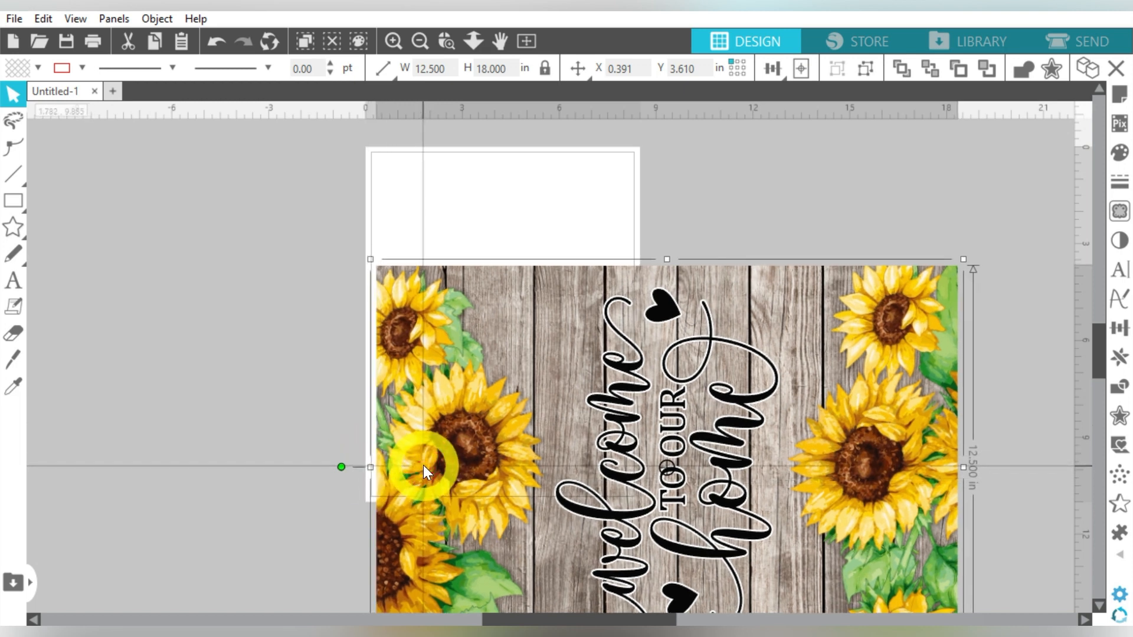
drag(422, 474, 373, 486)
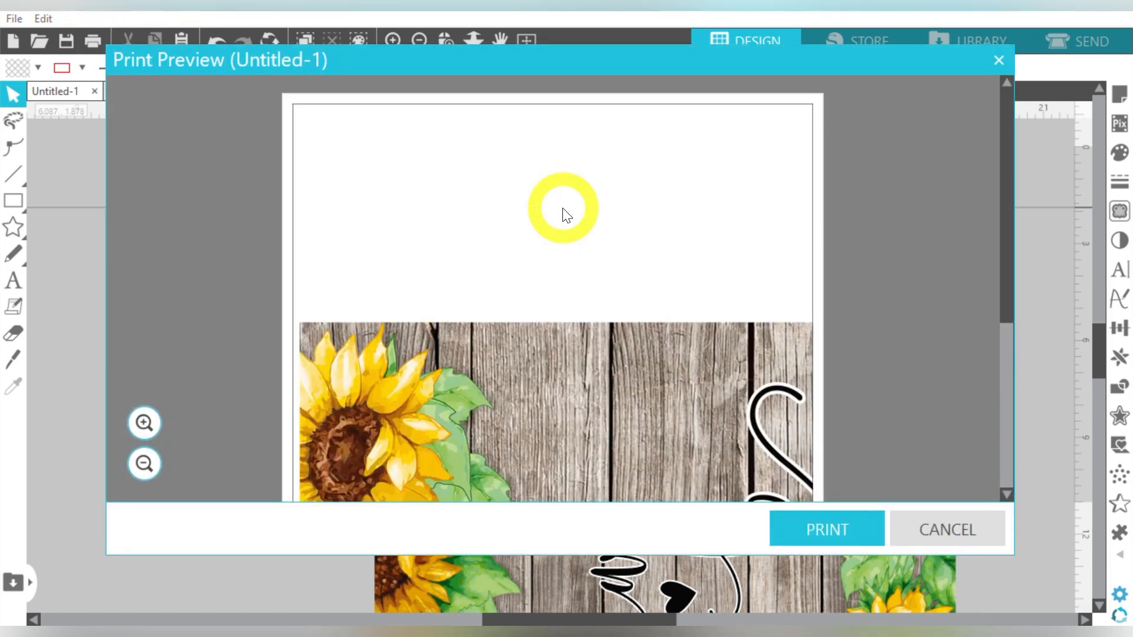
click(144, 464)
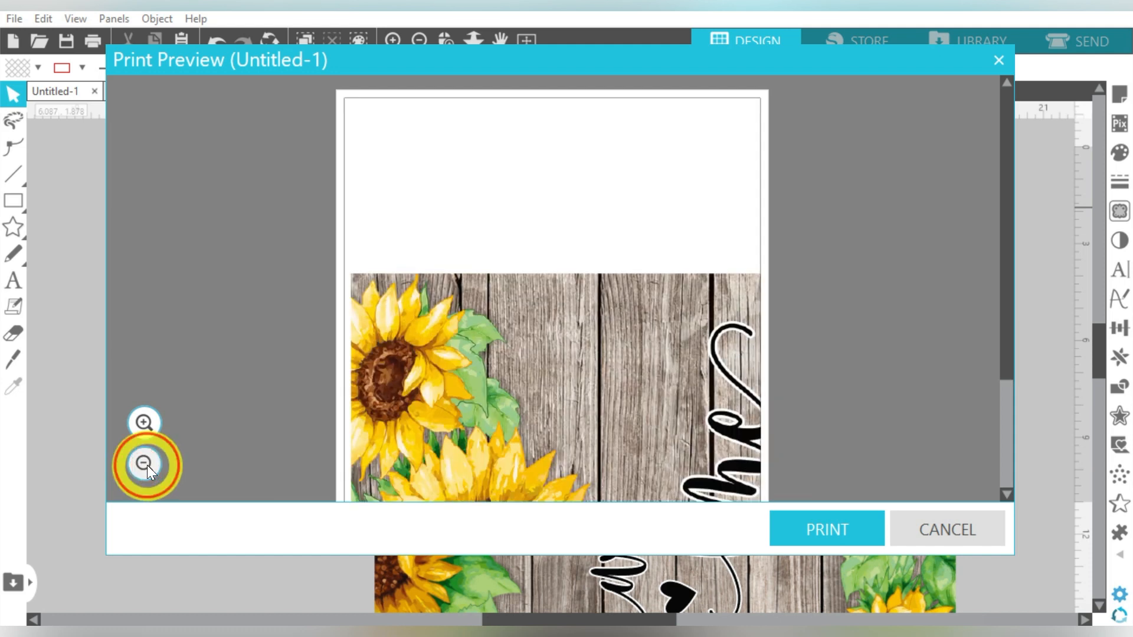
click(144, 464)
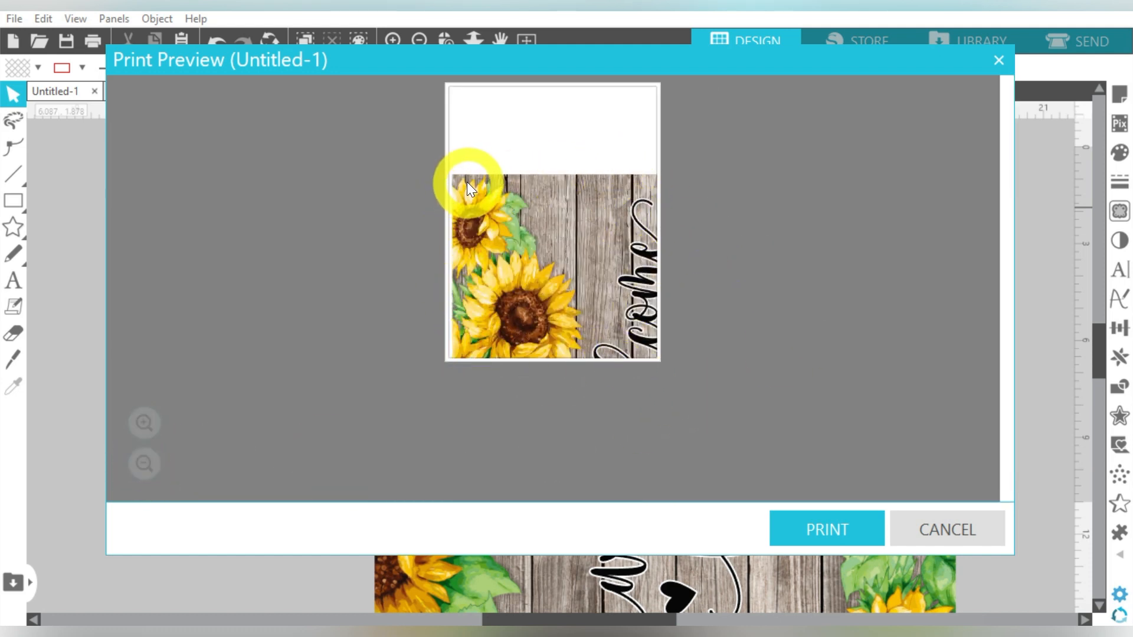
click(947, 529)
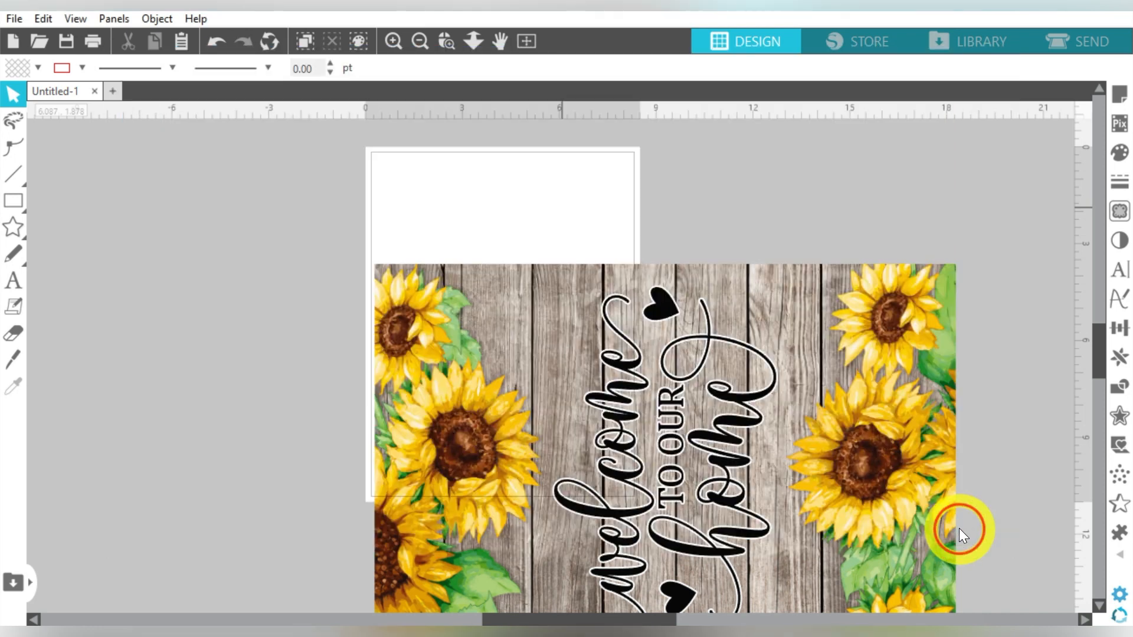
- Drag the sunflower design left until the Letter page covers the central lettering
click(958, 531)
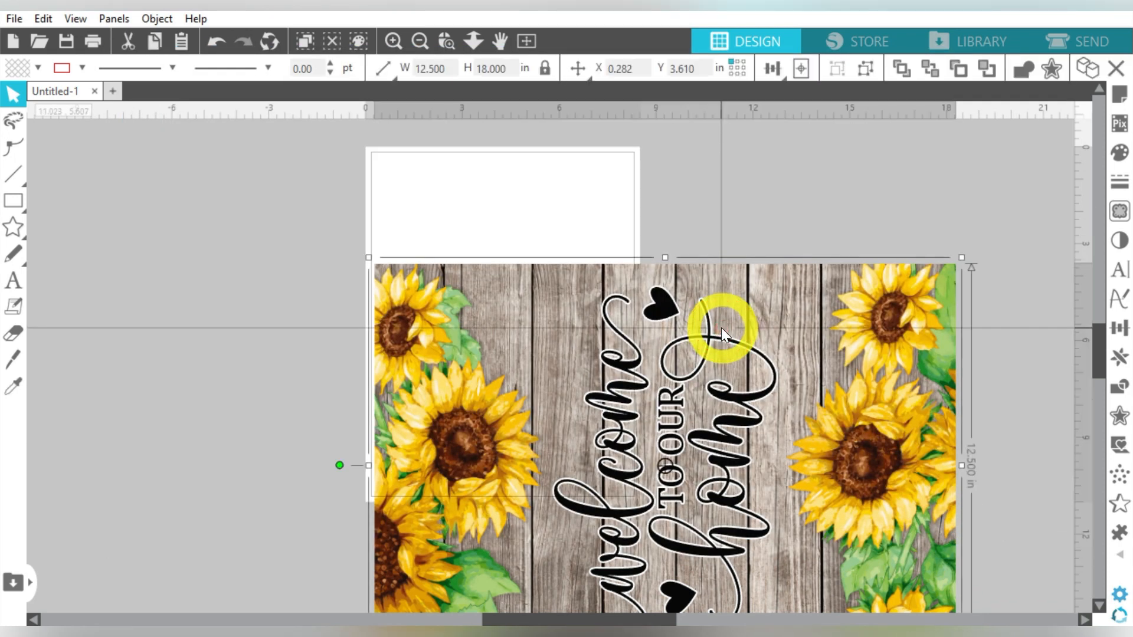
drag(722, 332, 683, 332)
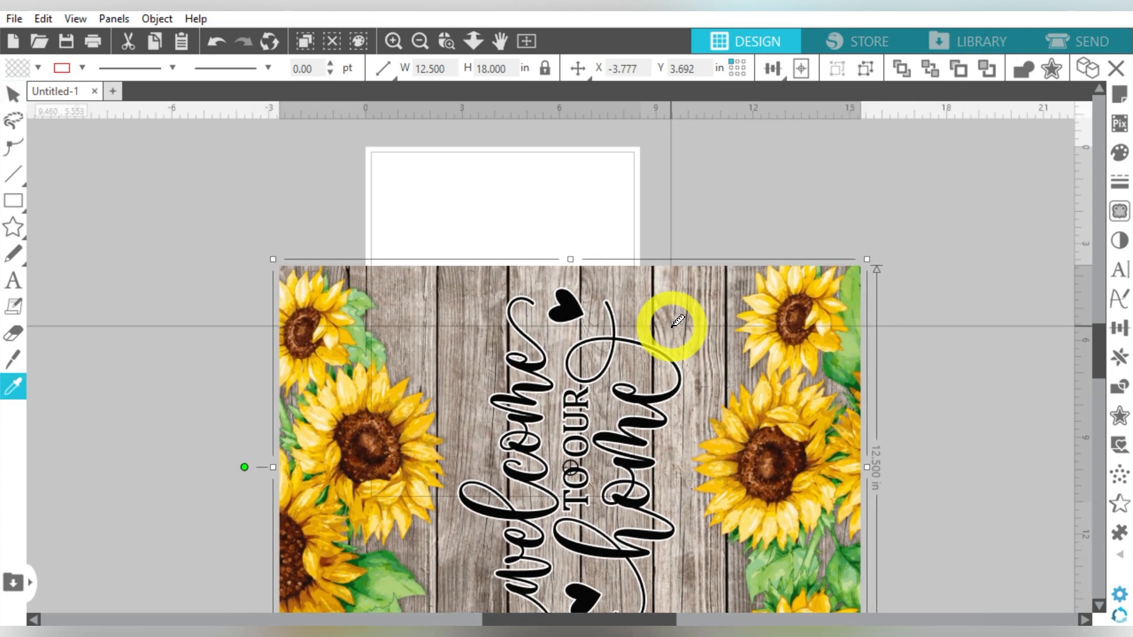
drag(675, 322, 636, 343)
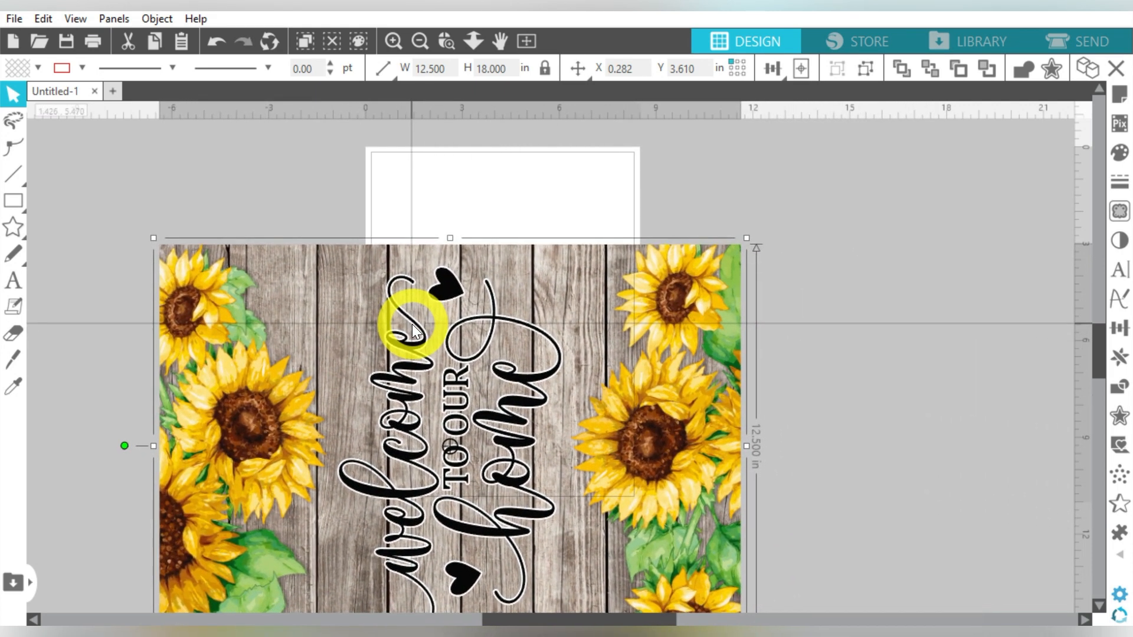
drag(416, 330, 379, 465)
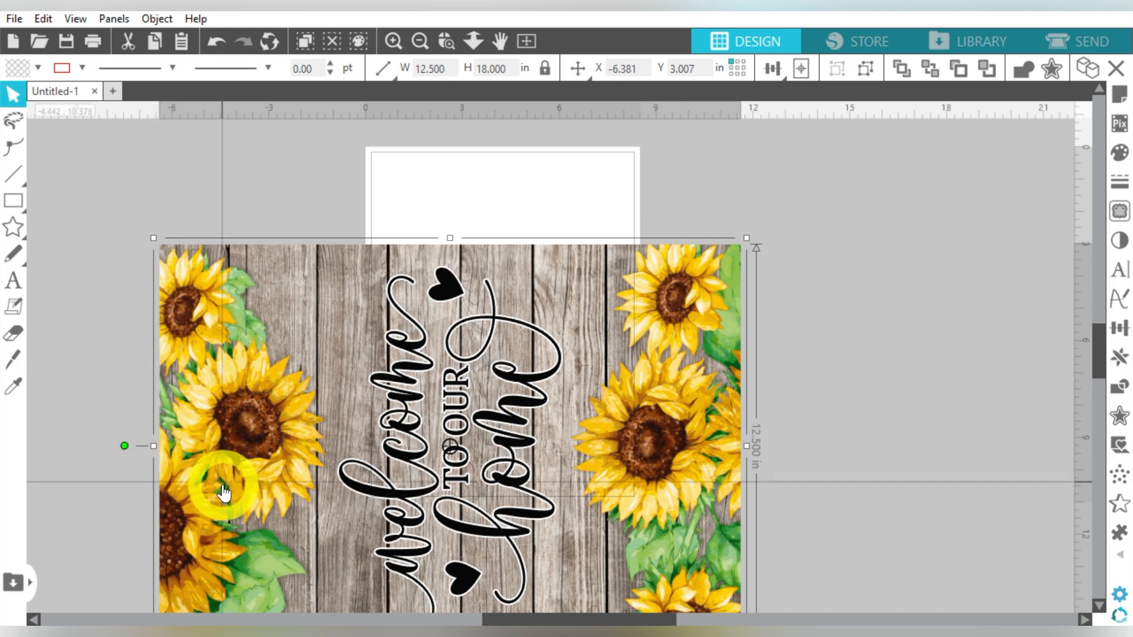
drag(224, 492, 221, 447)
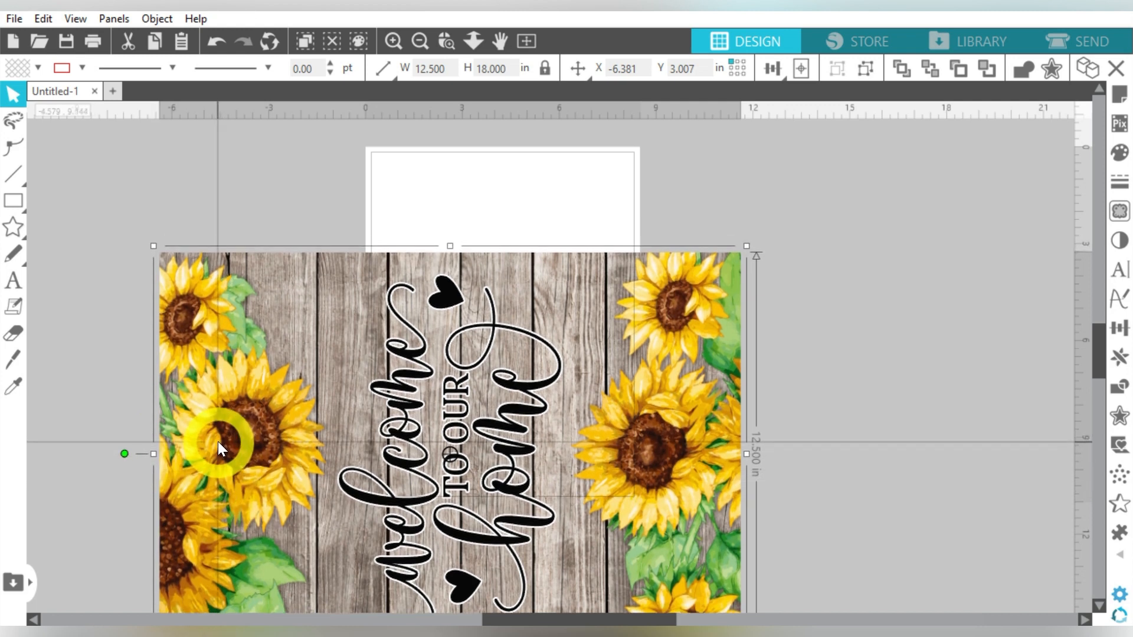
drag(220, 448, 249, 464)
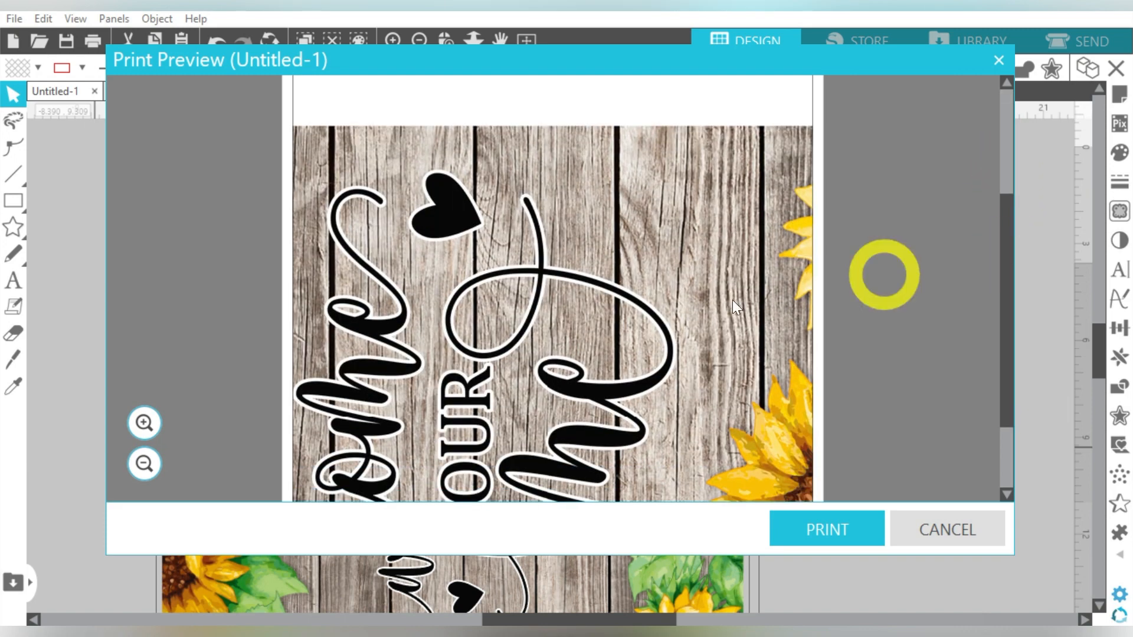
- Preview the lettering tile, shift the design so the page covers the right sunflowers, and preview again
click(144, 464)
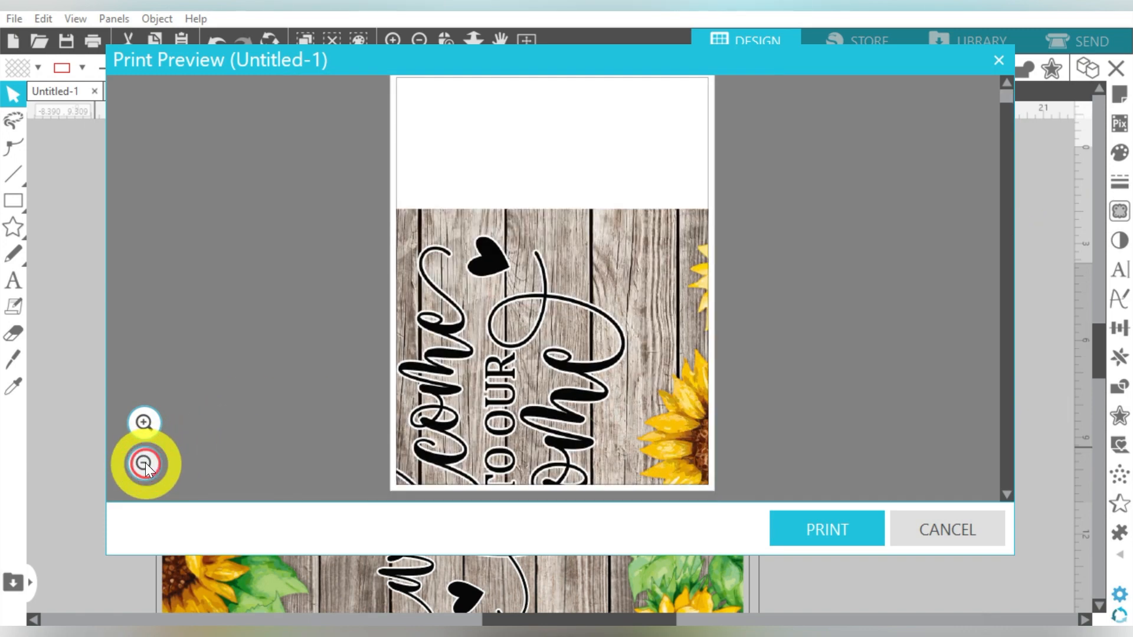
click(946, 529)
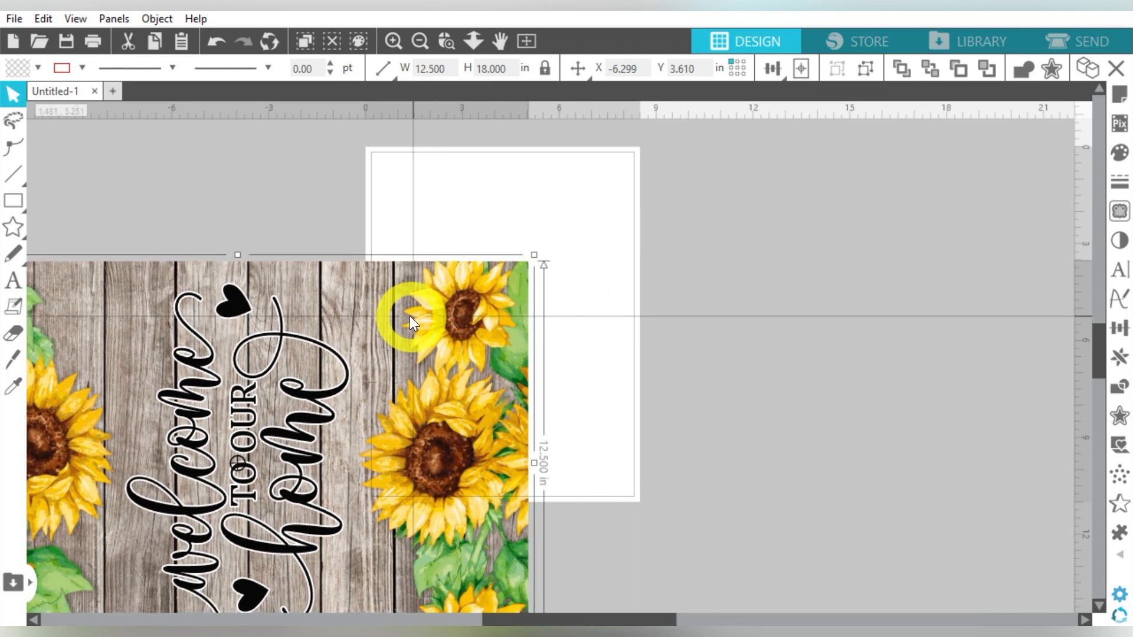
drag(412, 322, 393, 319)
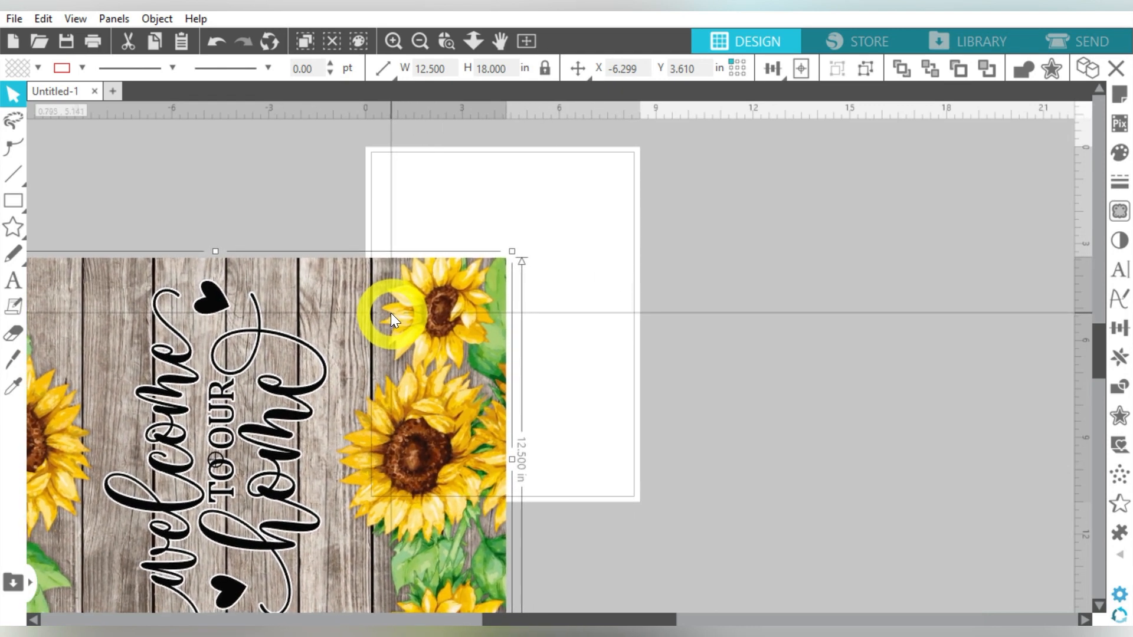
drag(394, 319, 524, 467)
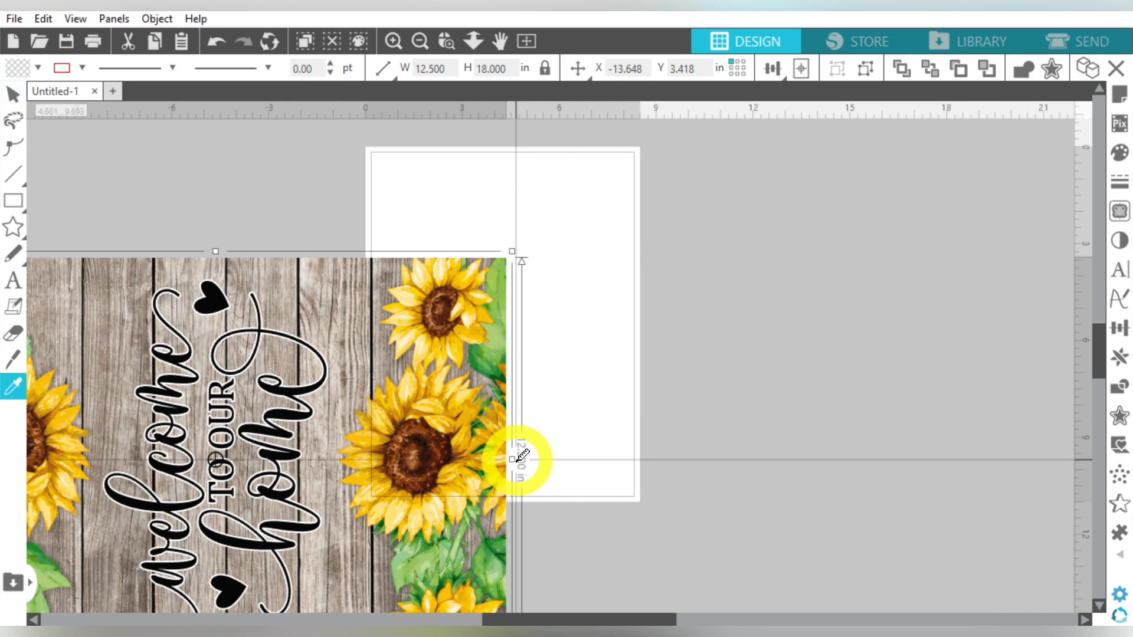
click(93, 42)
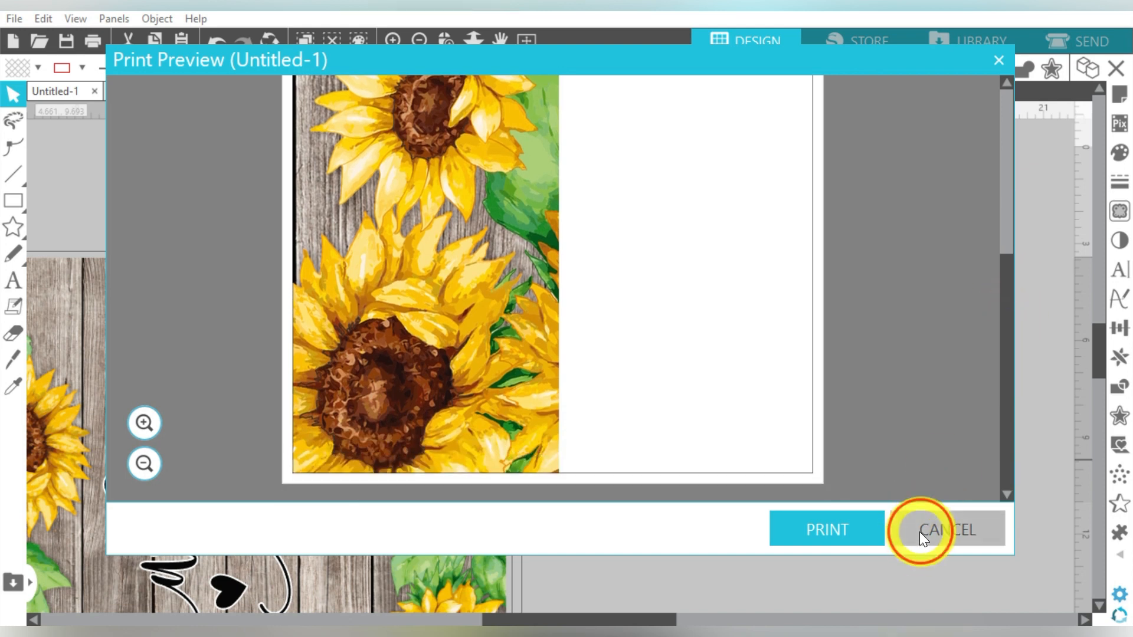
click(947, 529)
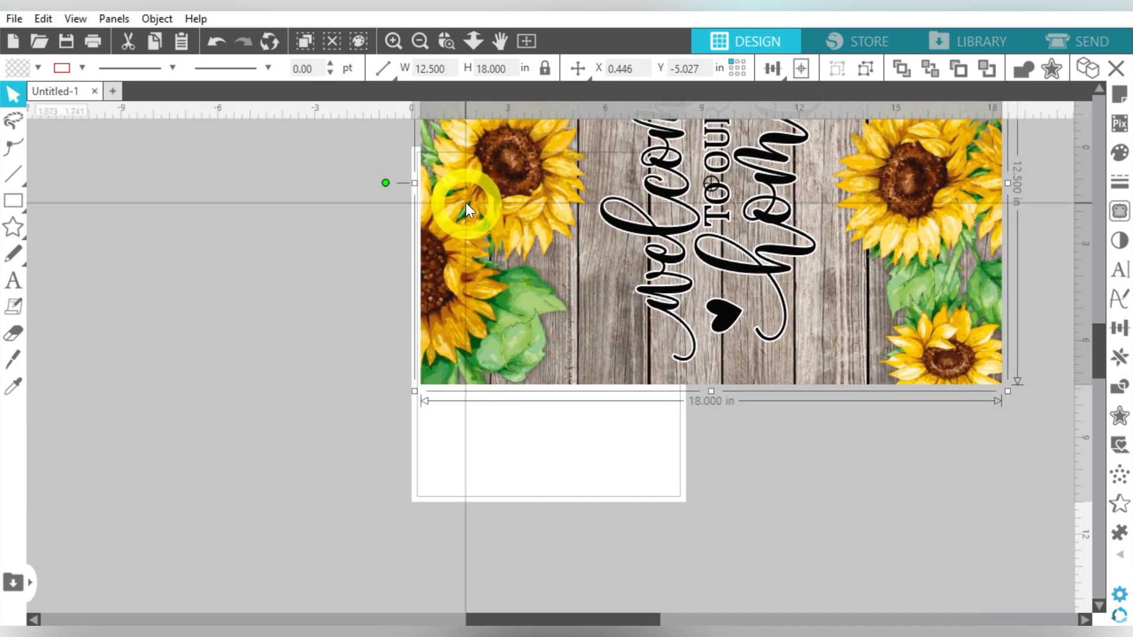
- Shift the design so the page covers its bottom-left sunflowers and leaves, then preview and cancel the print
drag(466, 209, 498, 372)
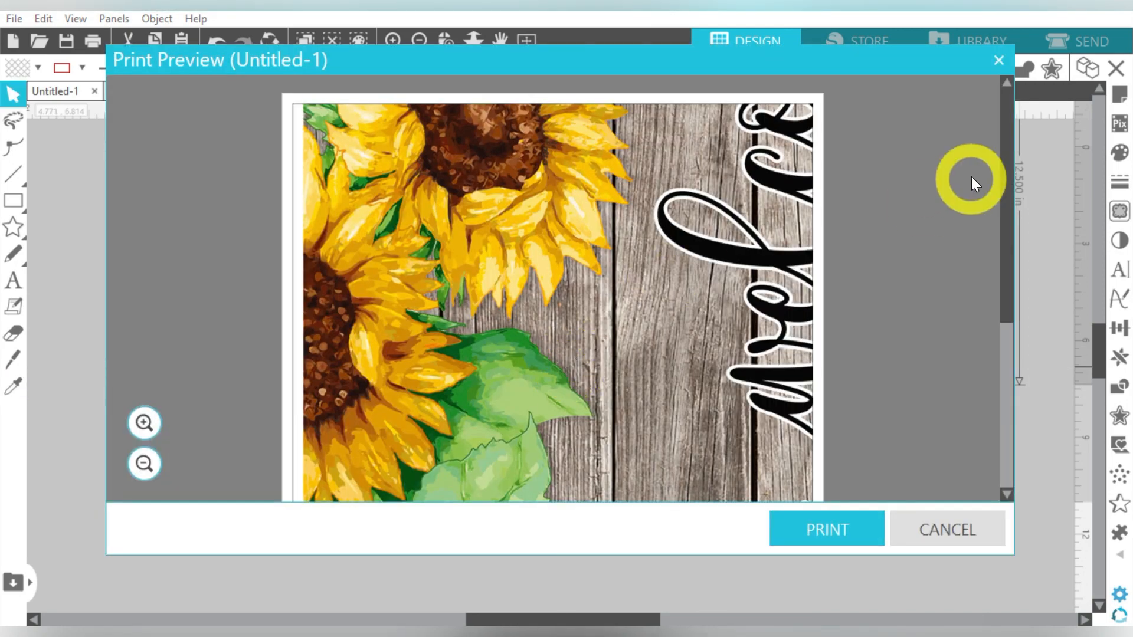
drag(1007, 180, 1007, 289)
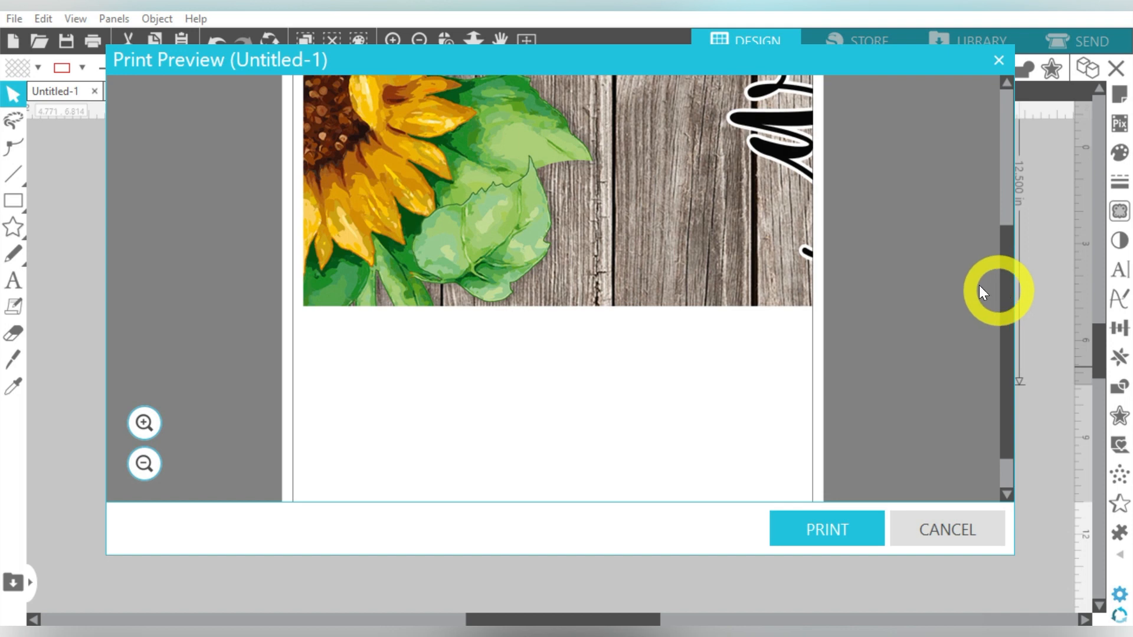
mouse_move(965, 291)
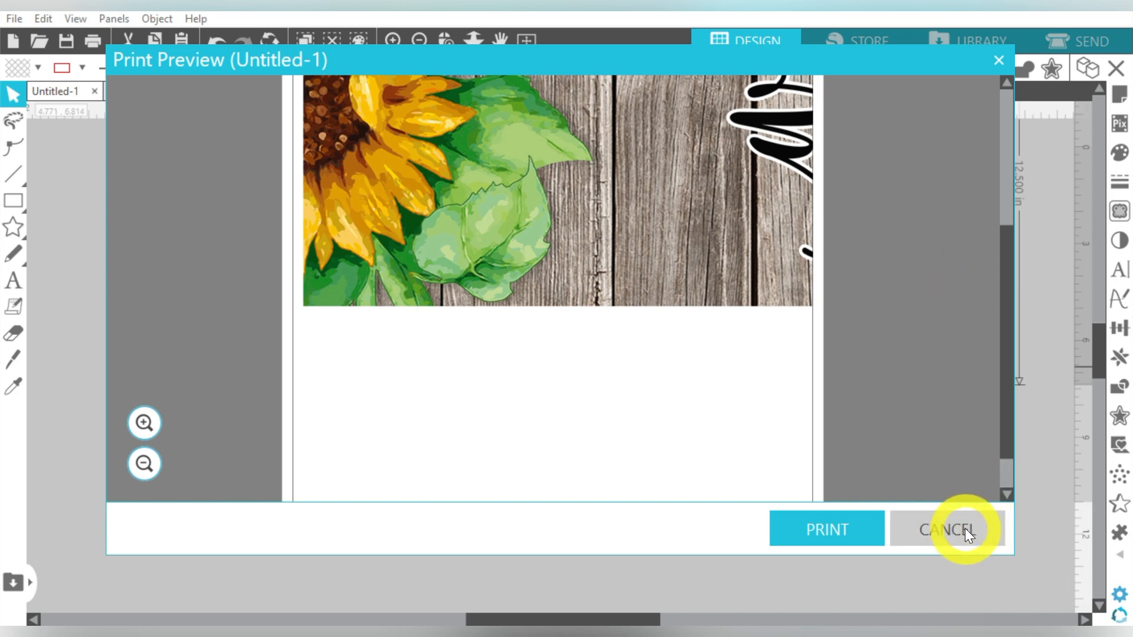
click(947, 529)
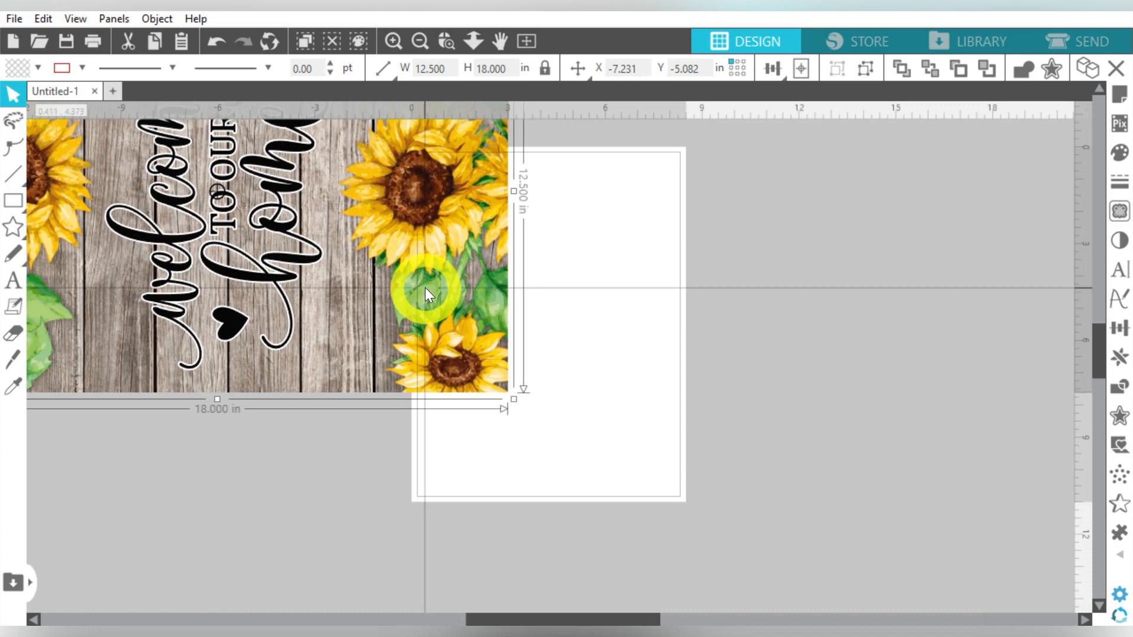
- Drag the design left and up so the page overlaps its bottom-right sunflowers
drag(426, 294, 463, 225)
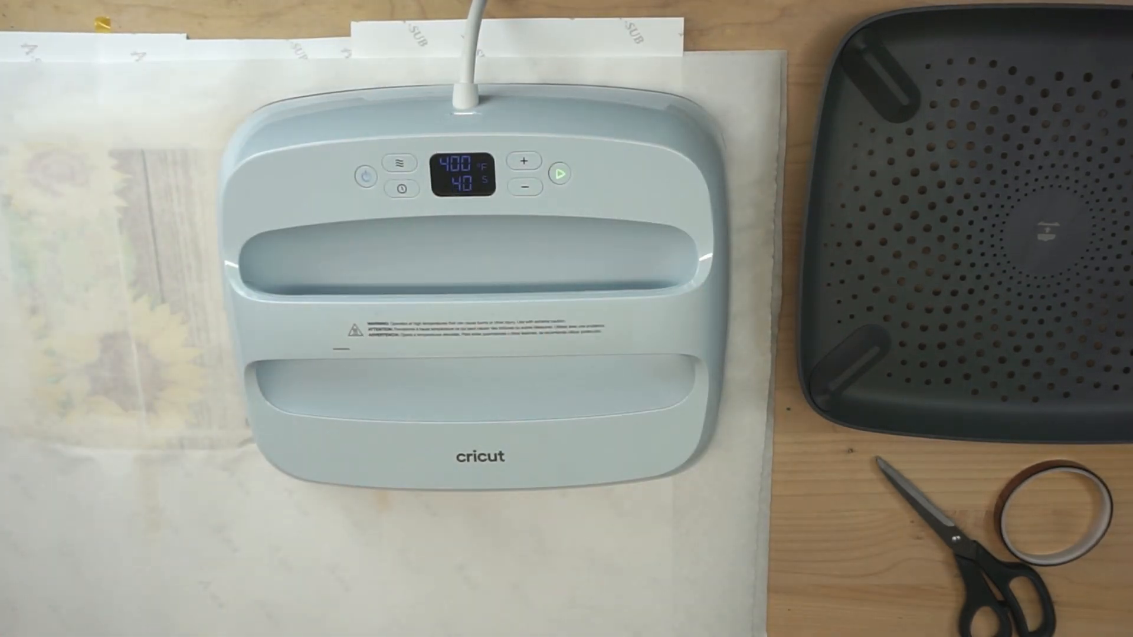
- Start the EasyPress at 400°F on the taped sunflower transfer and hold through the countdown
click(525, 189)
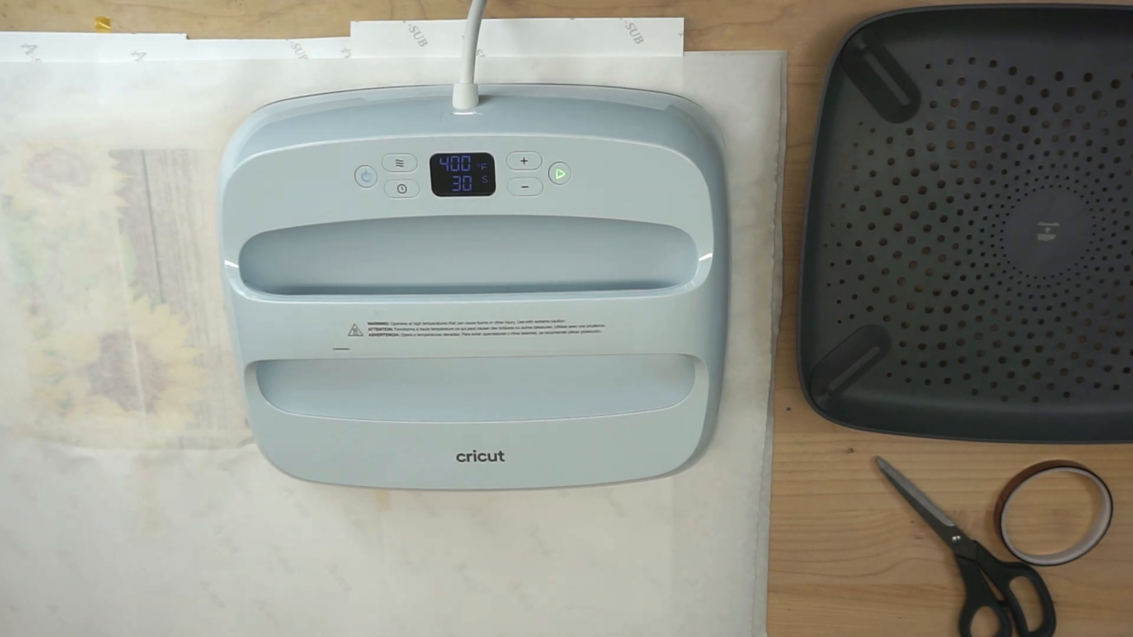